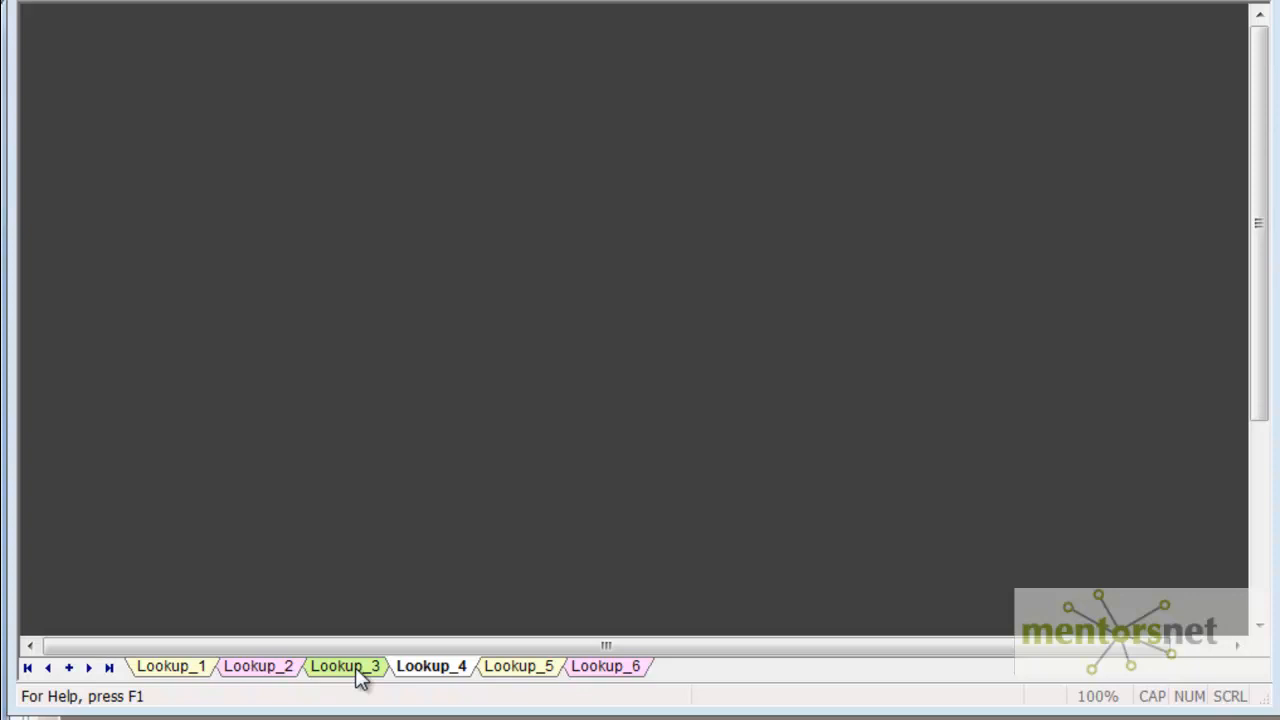
mouse_move(288, 162)
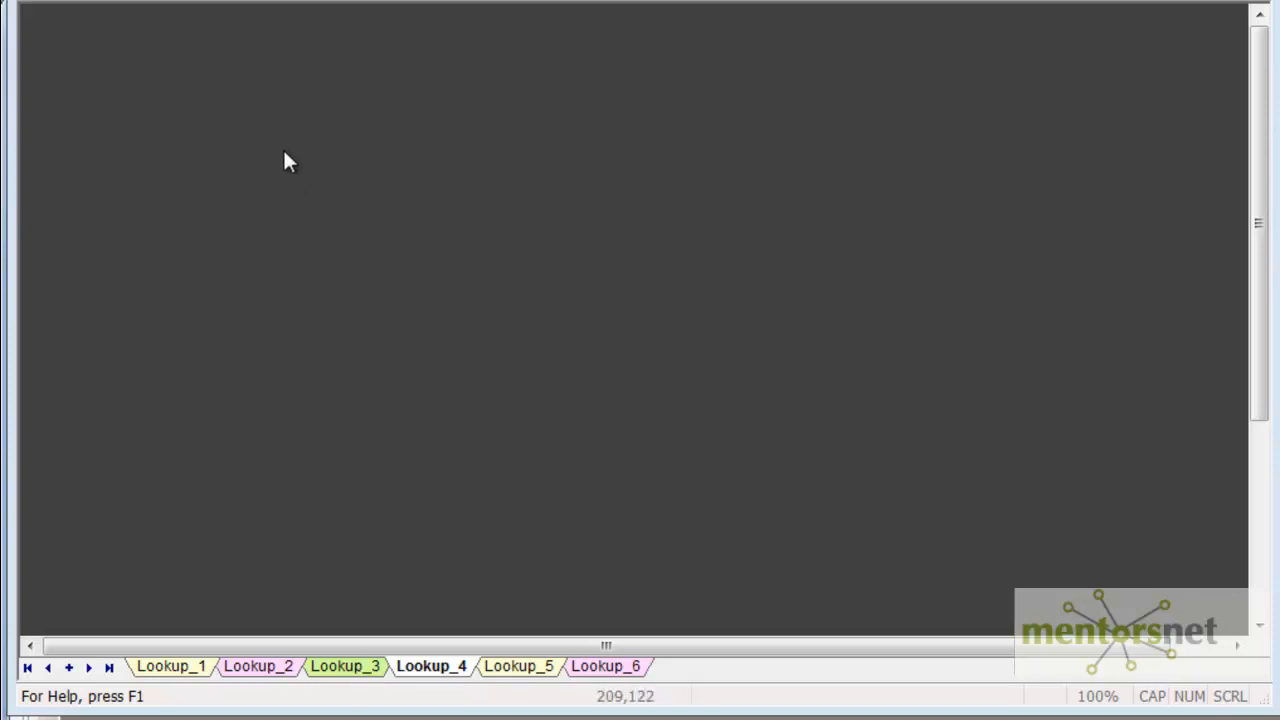
mouse_move(280, 158)
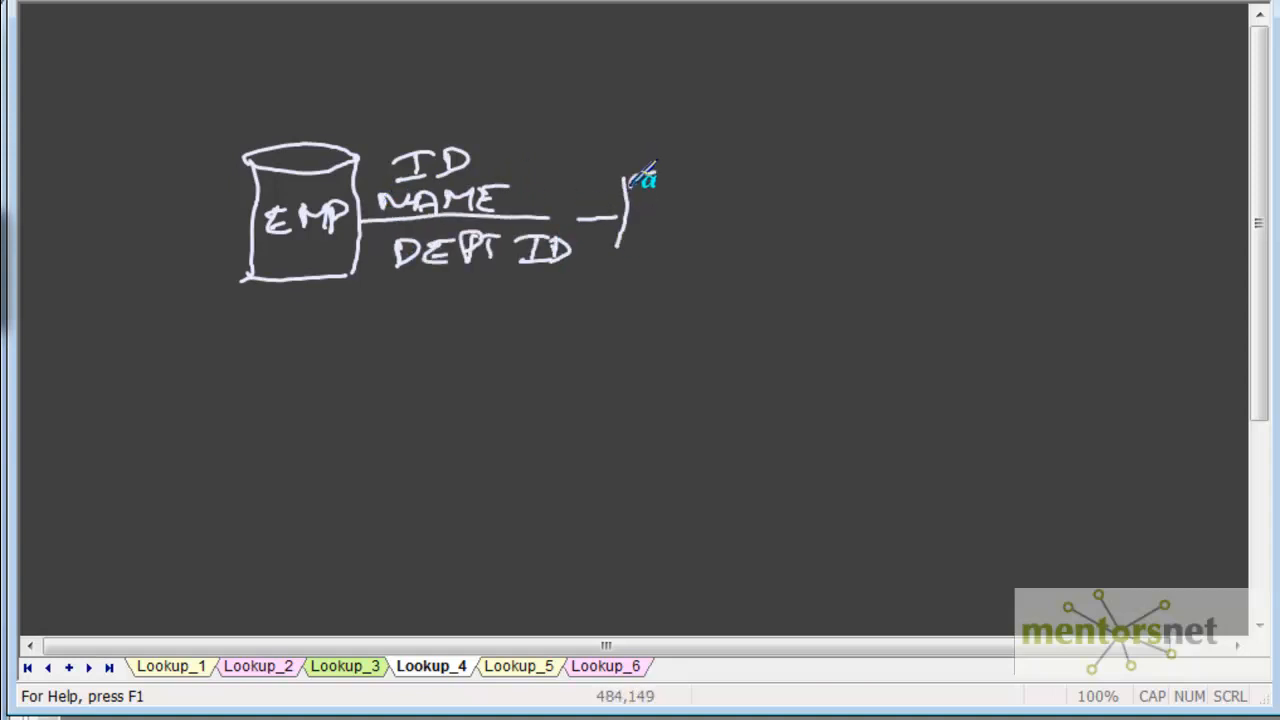
Draw the connecting line from the EMP box toward the next flow box
left_click_drag(620, 180, 710, 250)
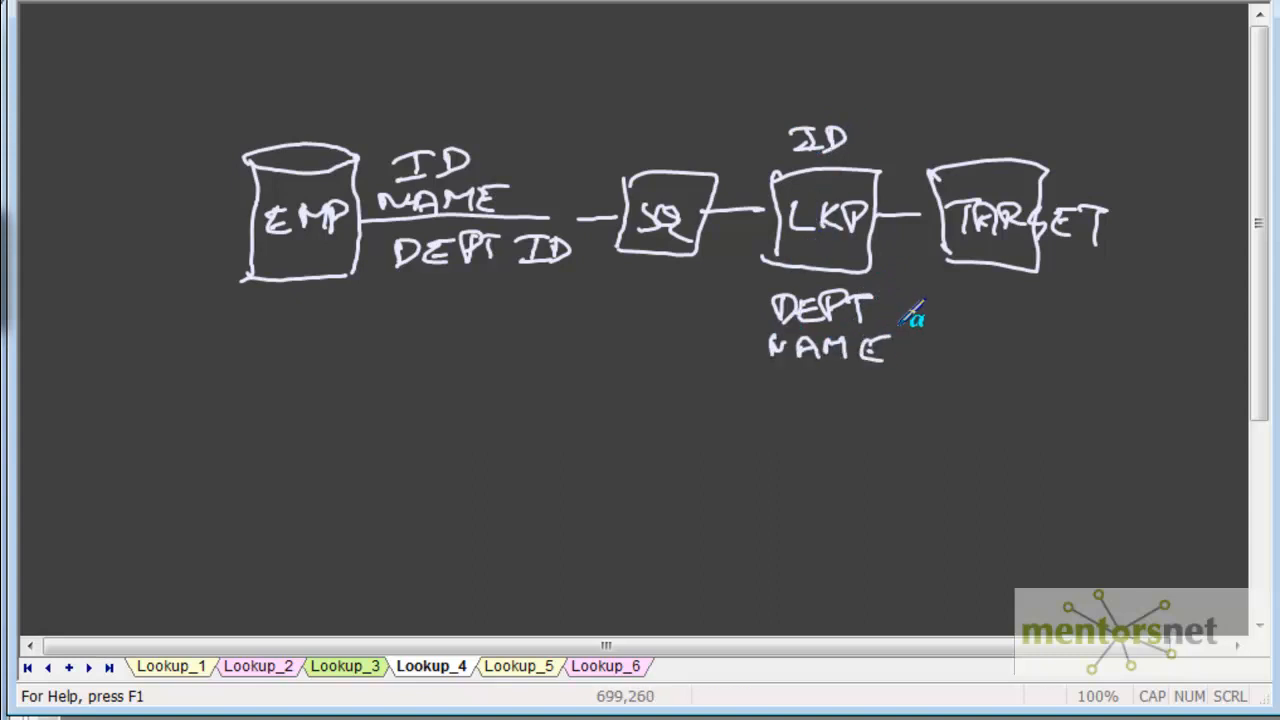
mouse_move(665, 260)
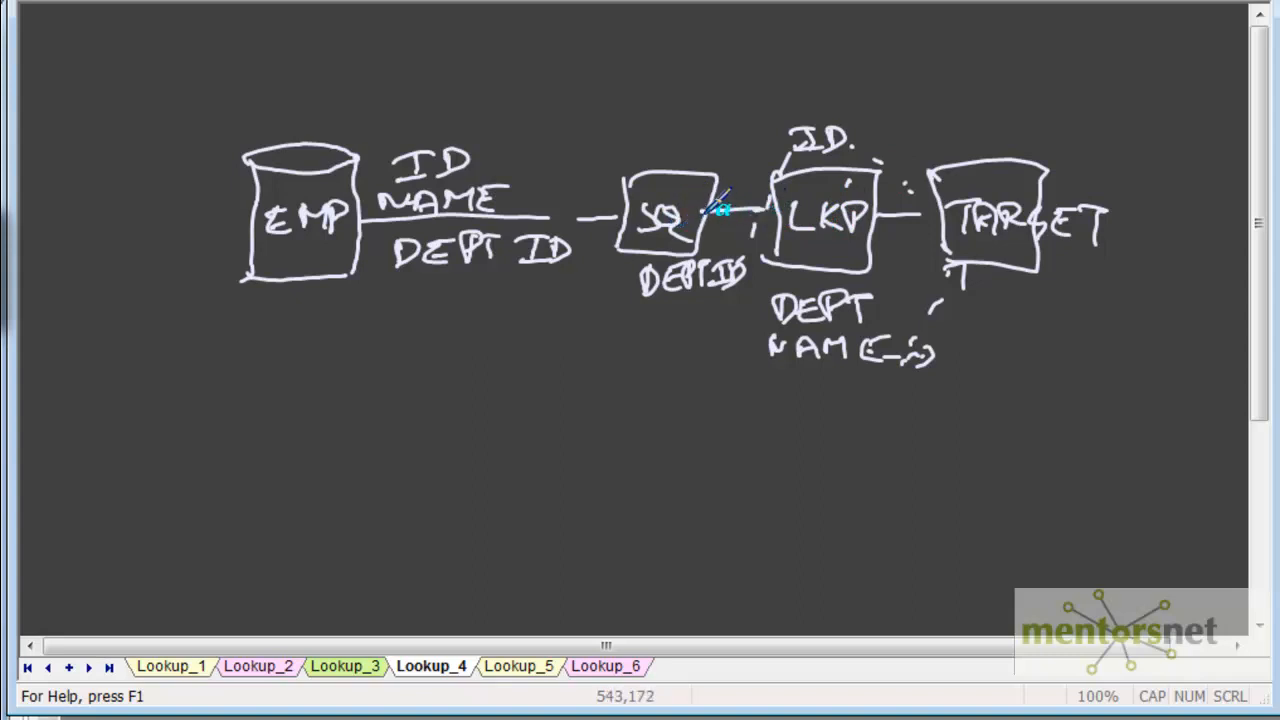
mouse_move(715, 208)
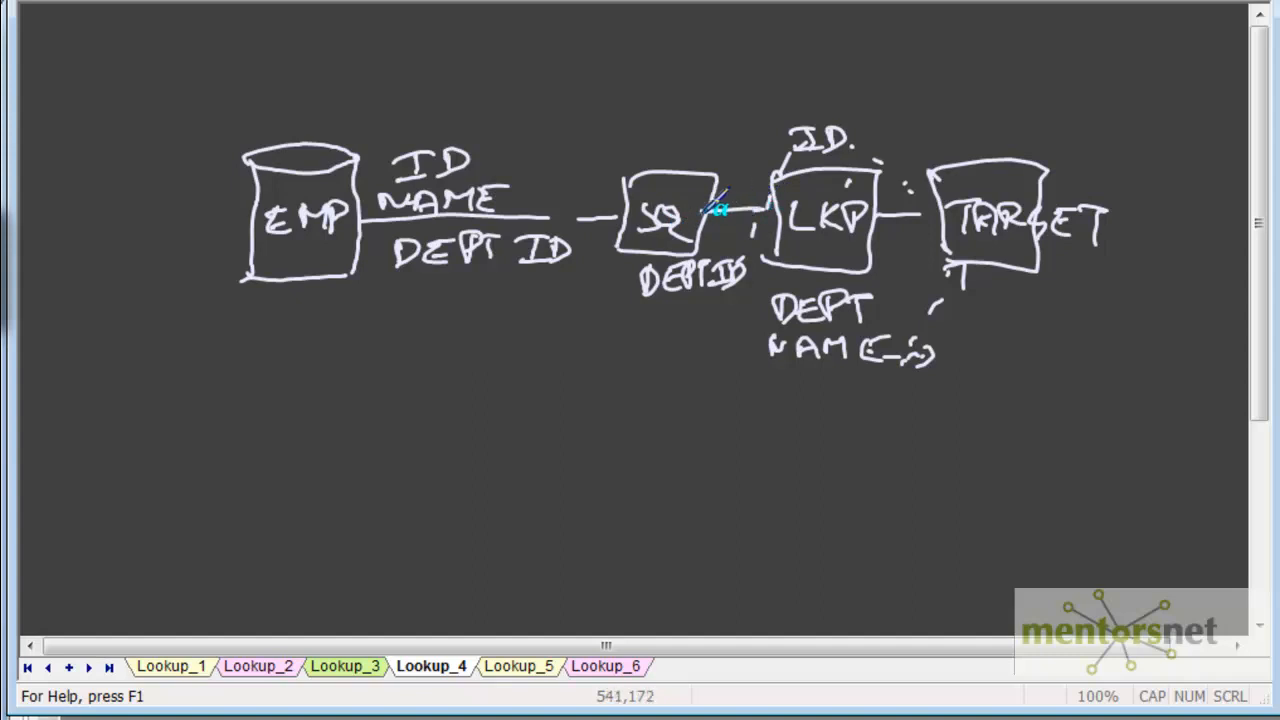
mouse_move(663, 315)
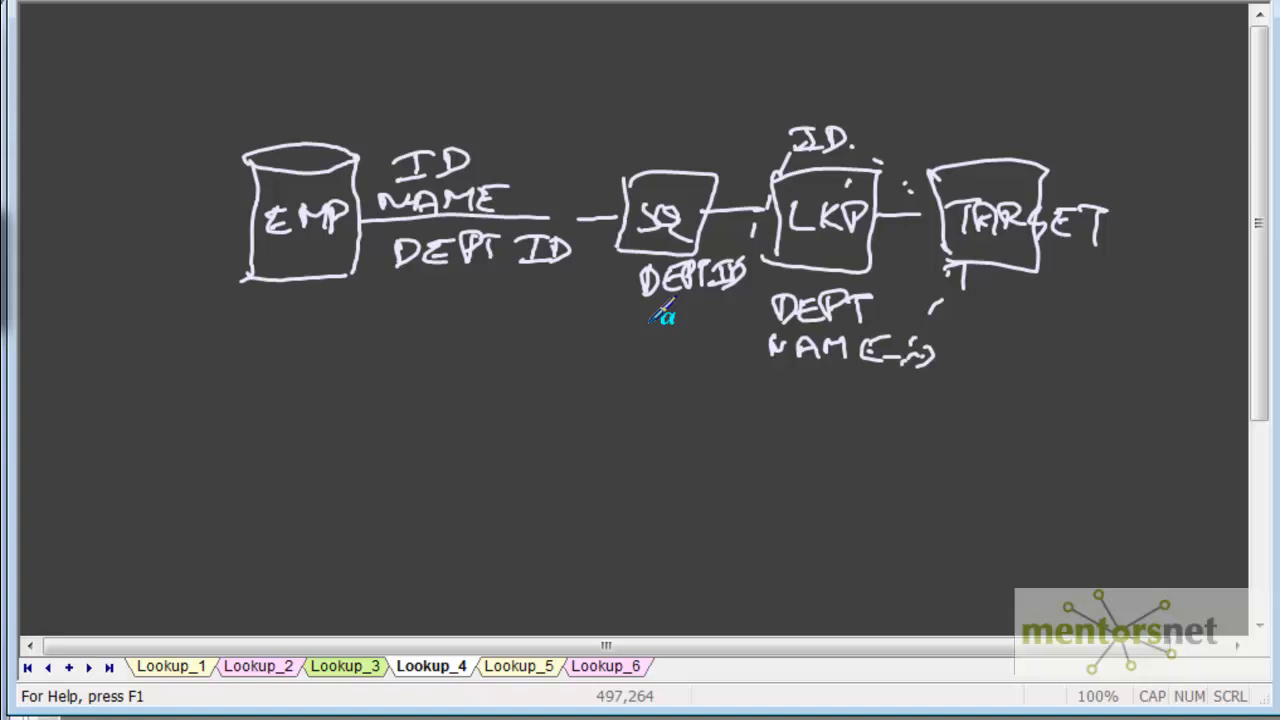
mouse_move(760, 405)
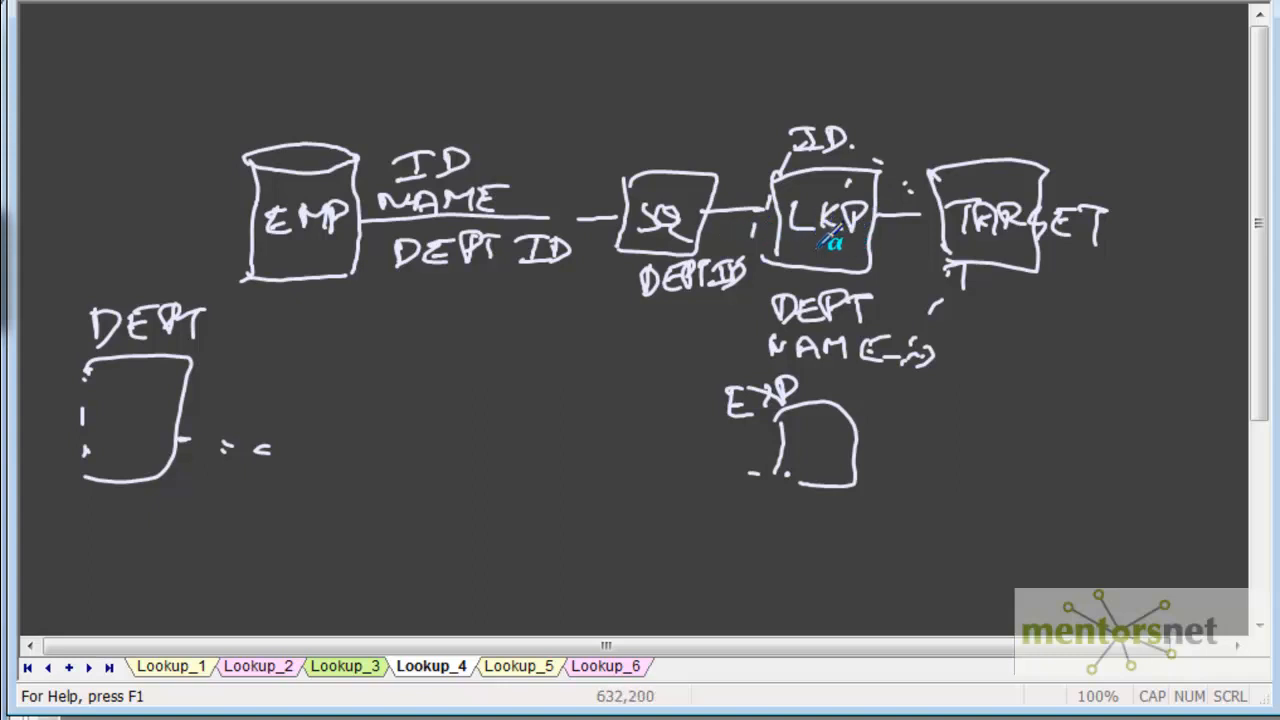
mouse_move(180, 420)
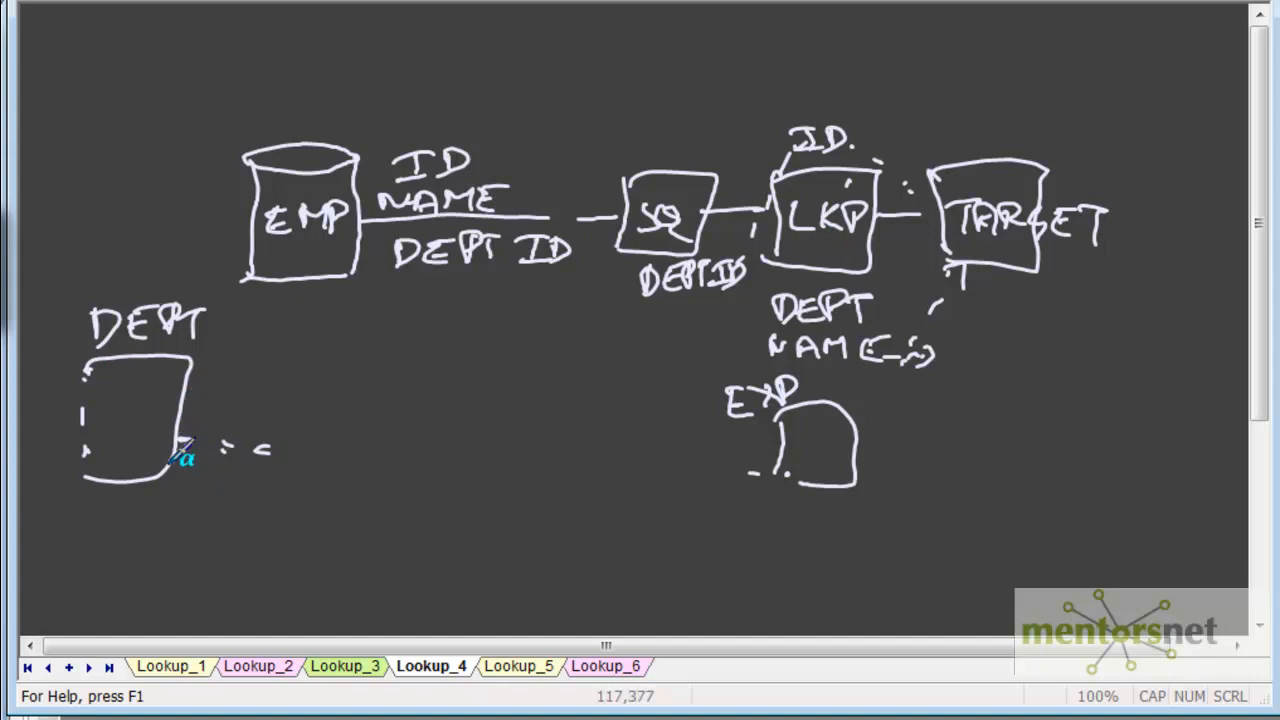
mouse_move(127, 508)
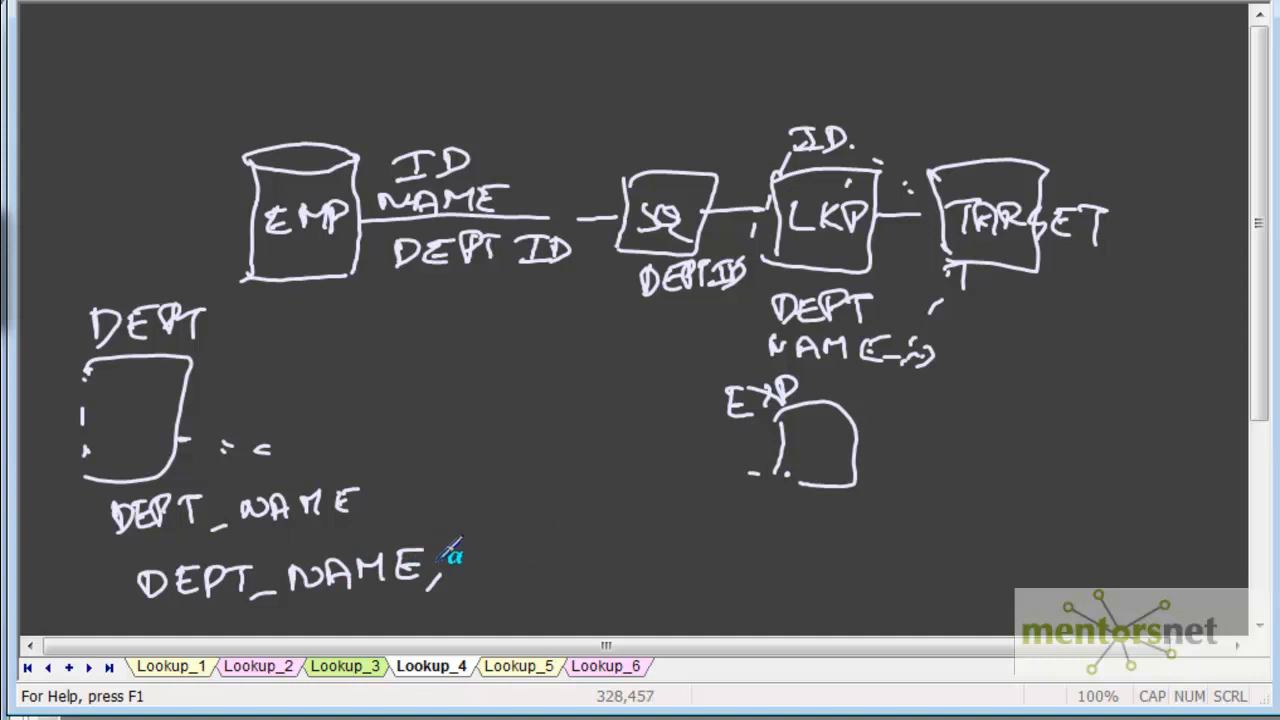
Write LOCATION_ID after DEPT_NAME as the second column to return
type("LOCATION_ID")
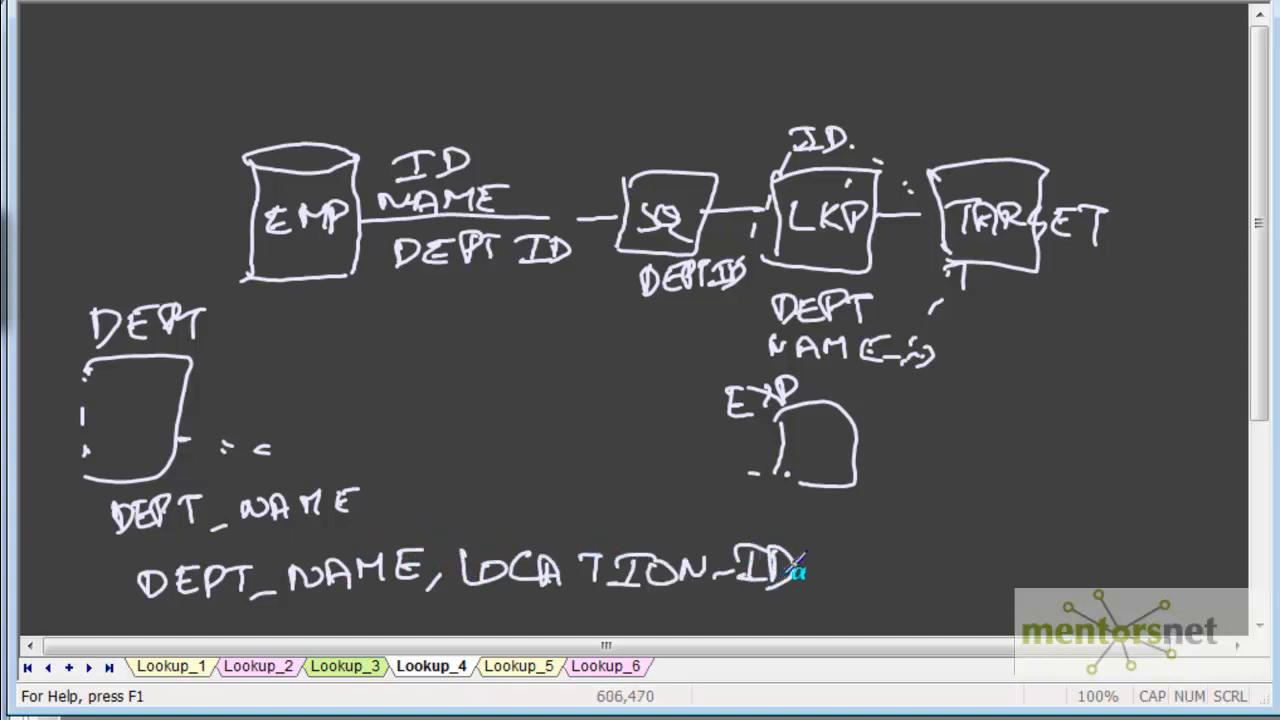
mouse_move(500, 82)
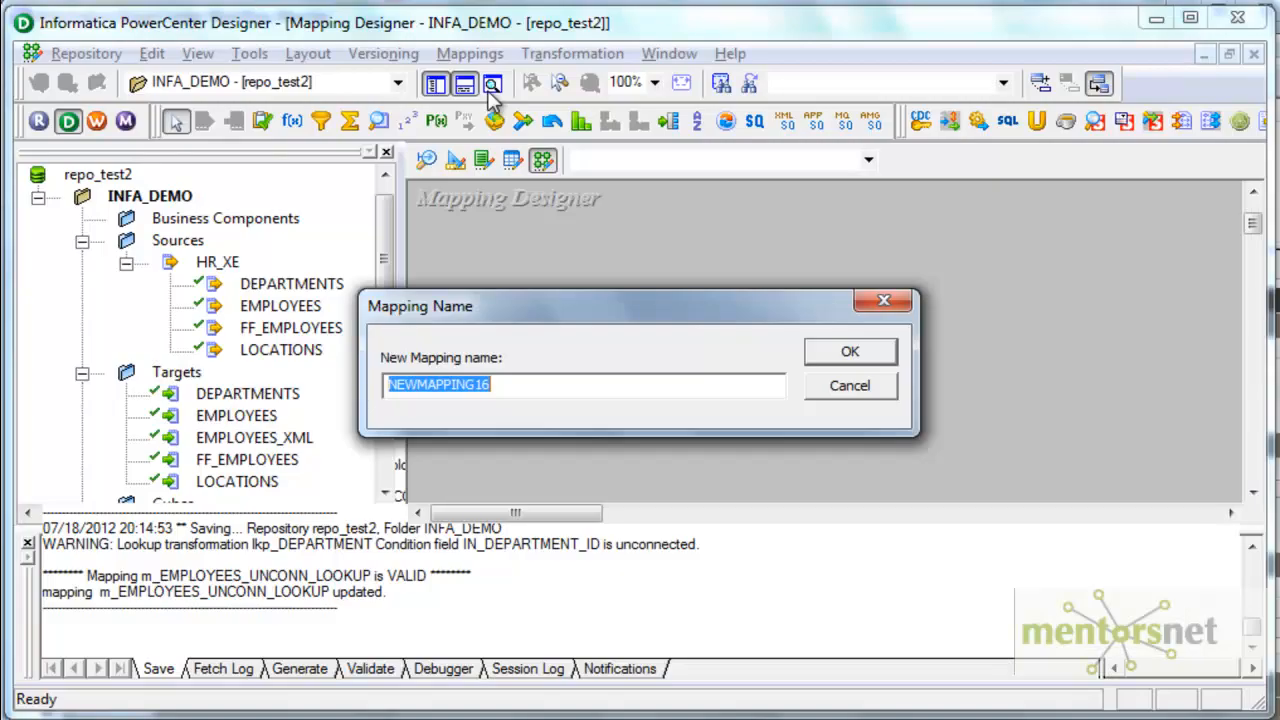
Name the new mapping m_EMPLOYEES_CONN_LOOKUP and confirm it
type("m_EMPLOYEES_C")
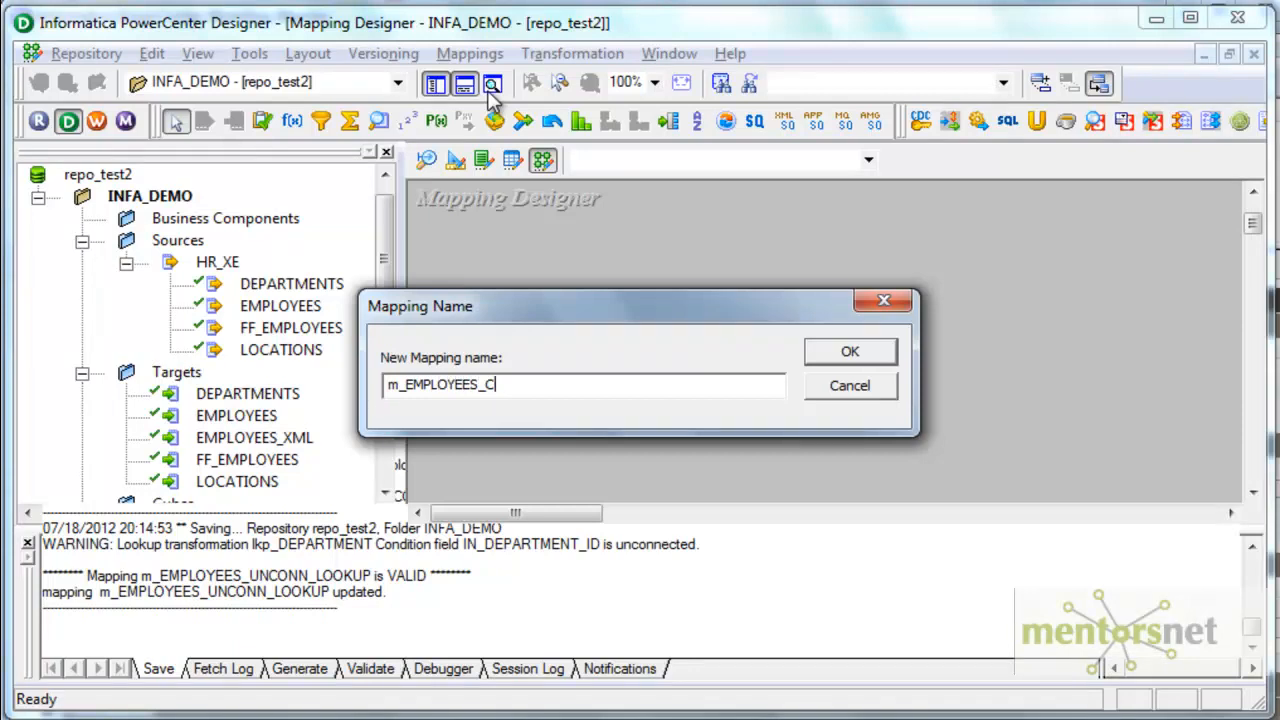
left_click(849, 351)
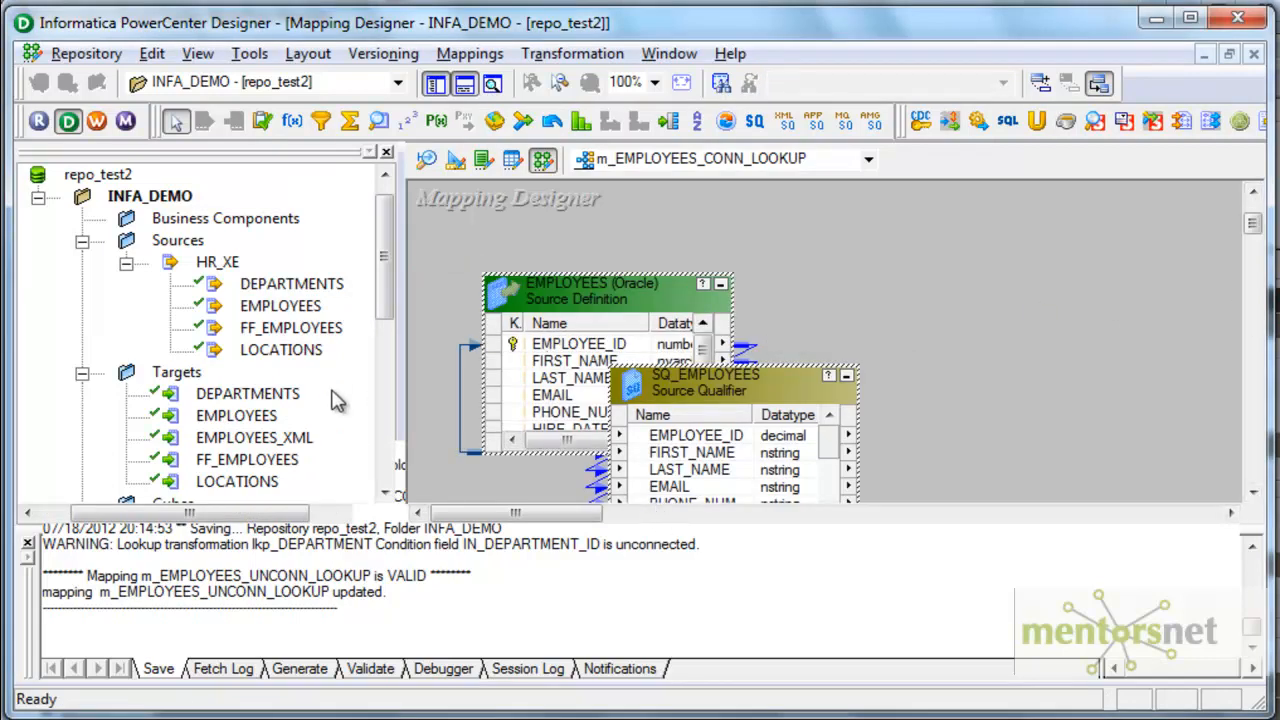
Create lookup transformation lkp_DEPT on the DEPARTMENTS source and move it to open canvas space
left_click(572, 53)
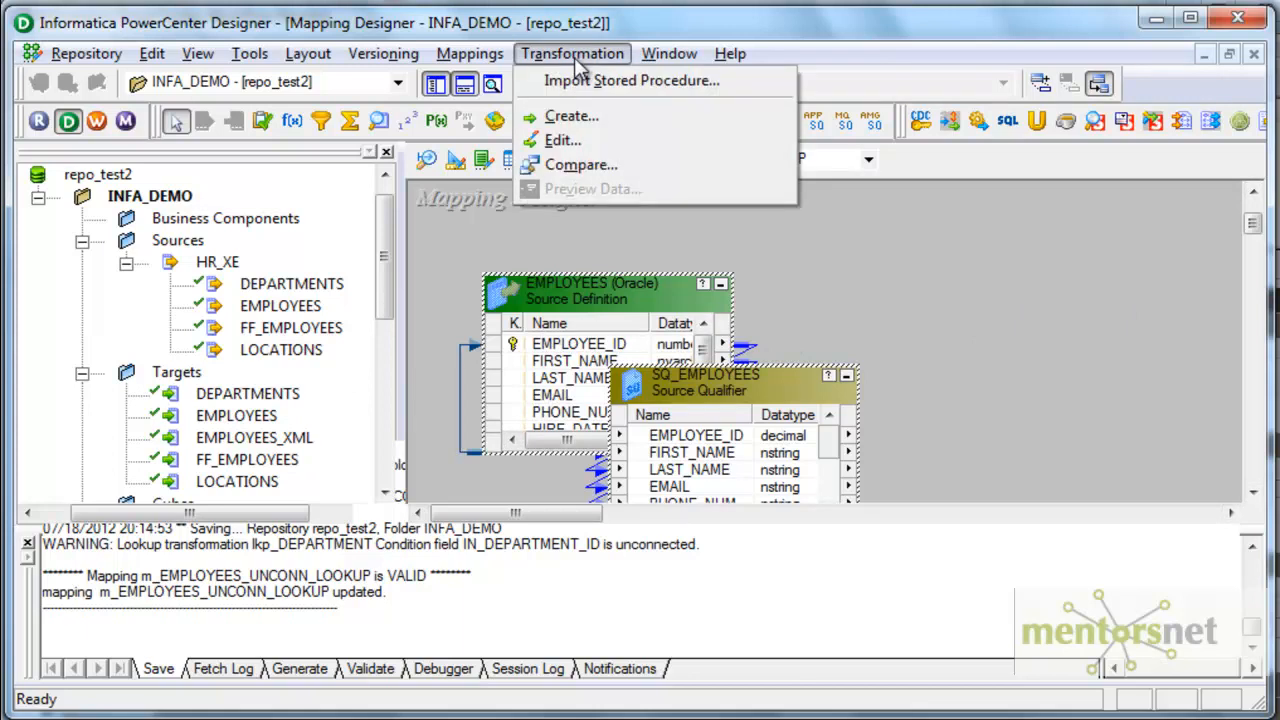
mouse_move(571, 117)
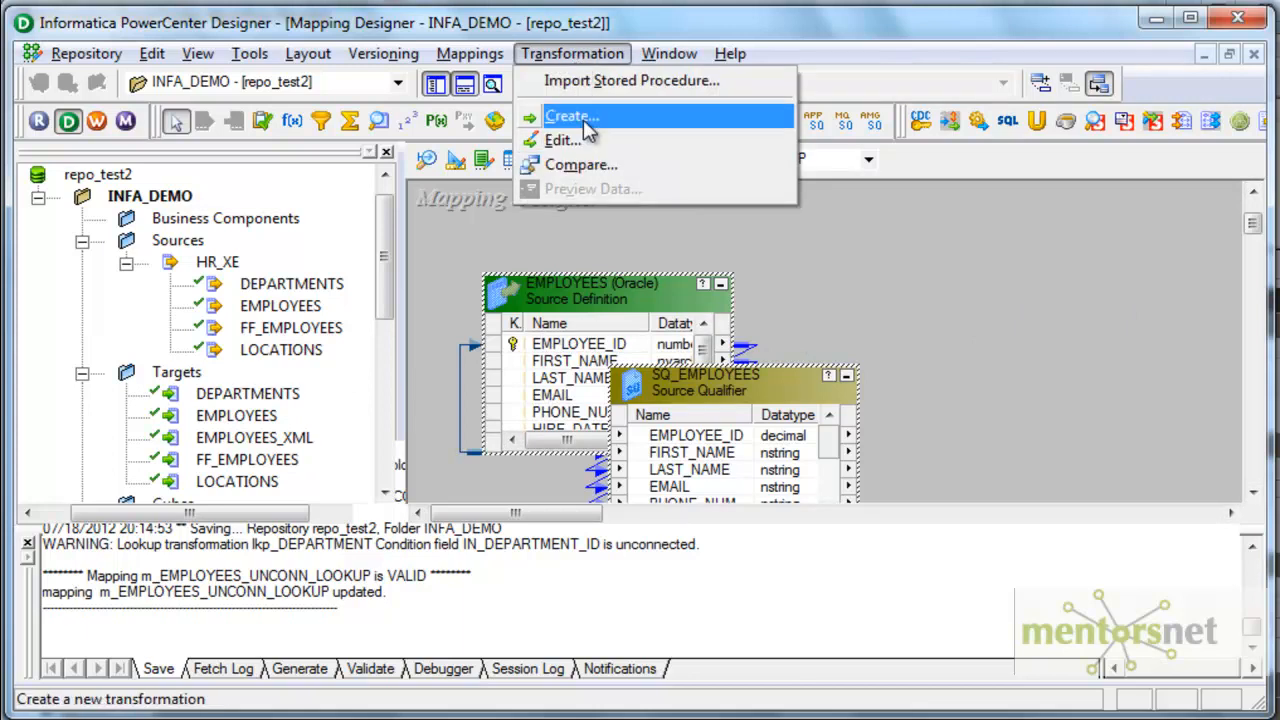
left_click(570, 116)
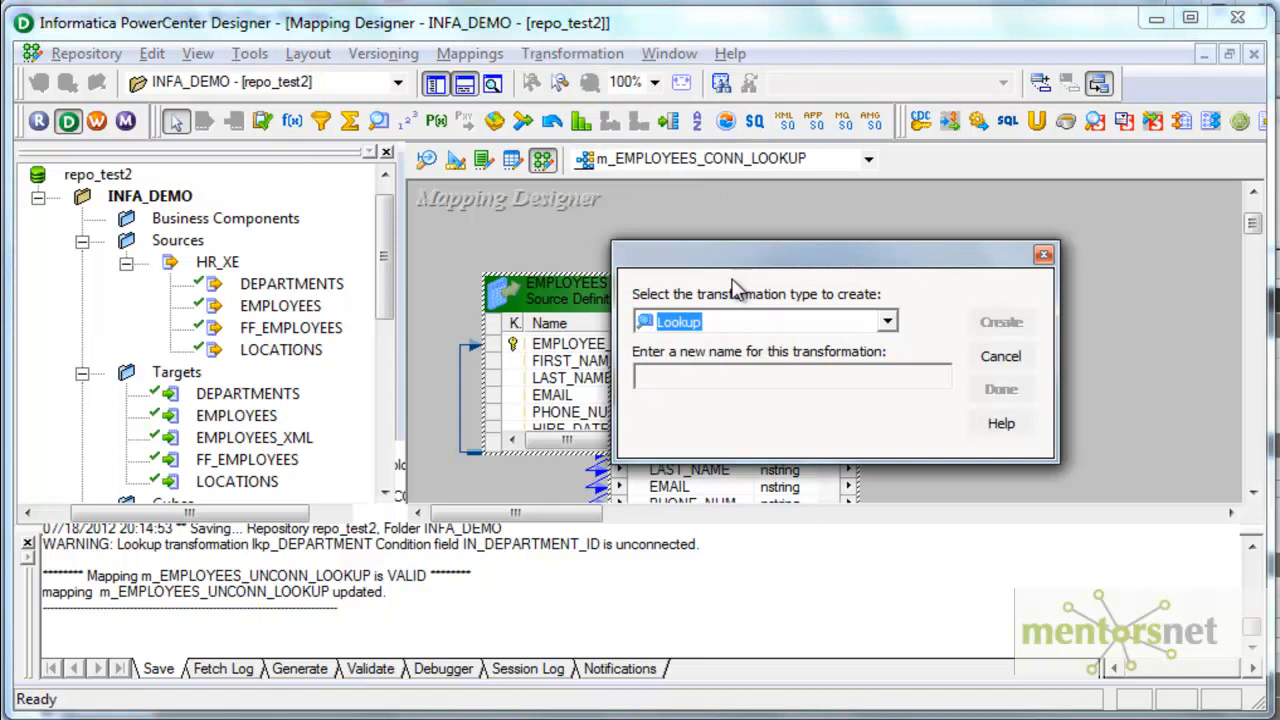
type("lkp_D")
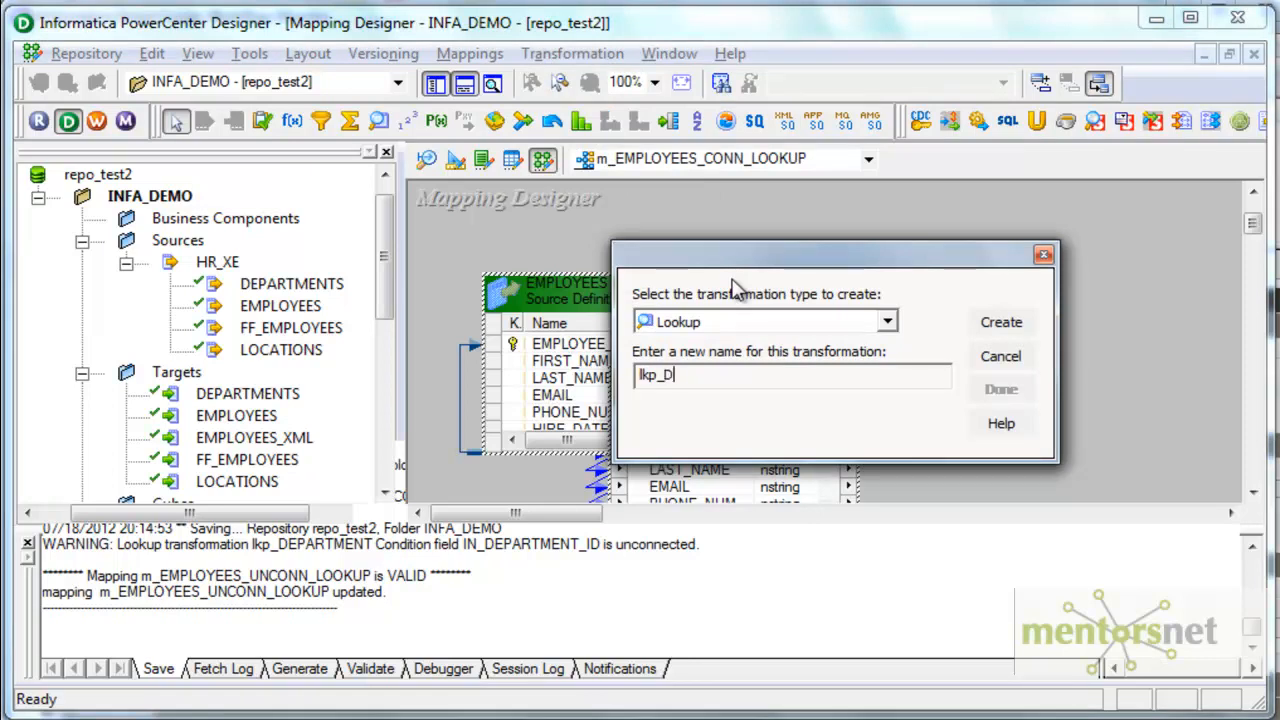
left_click(1001, 322)
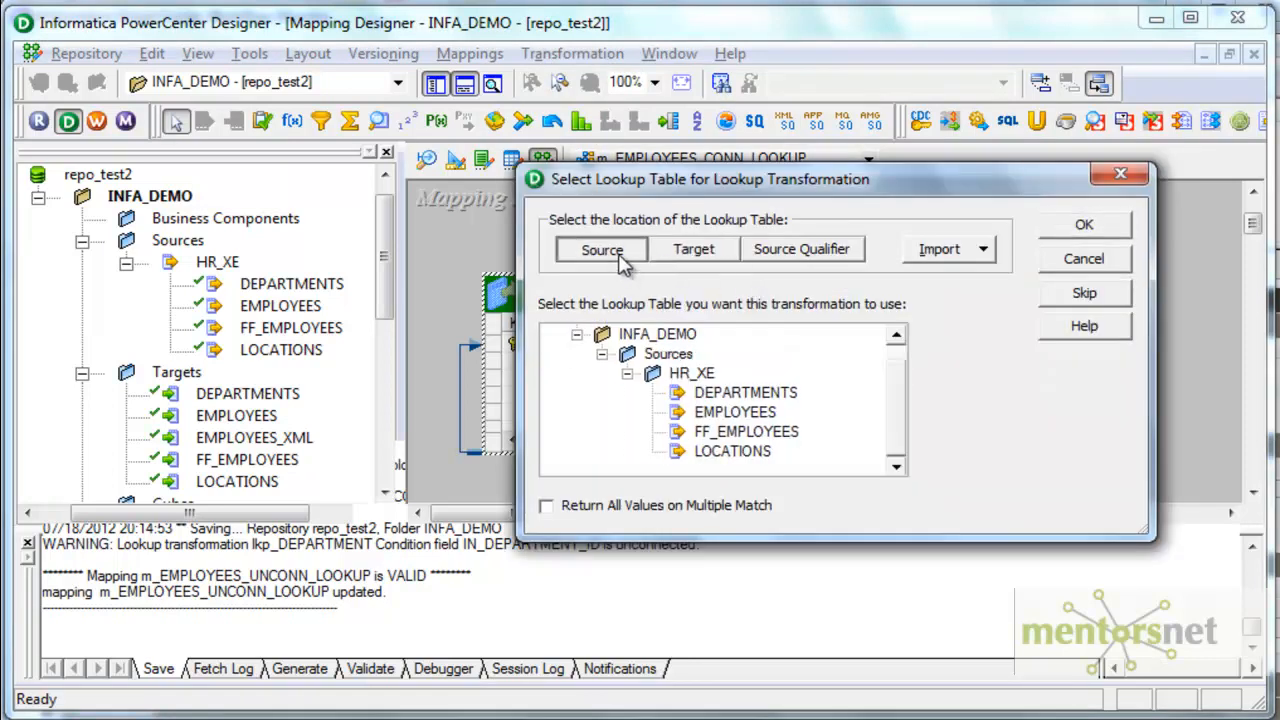
left_click(745, 392)
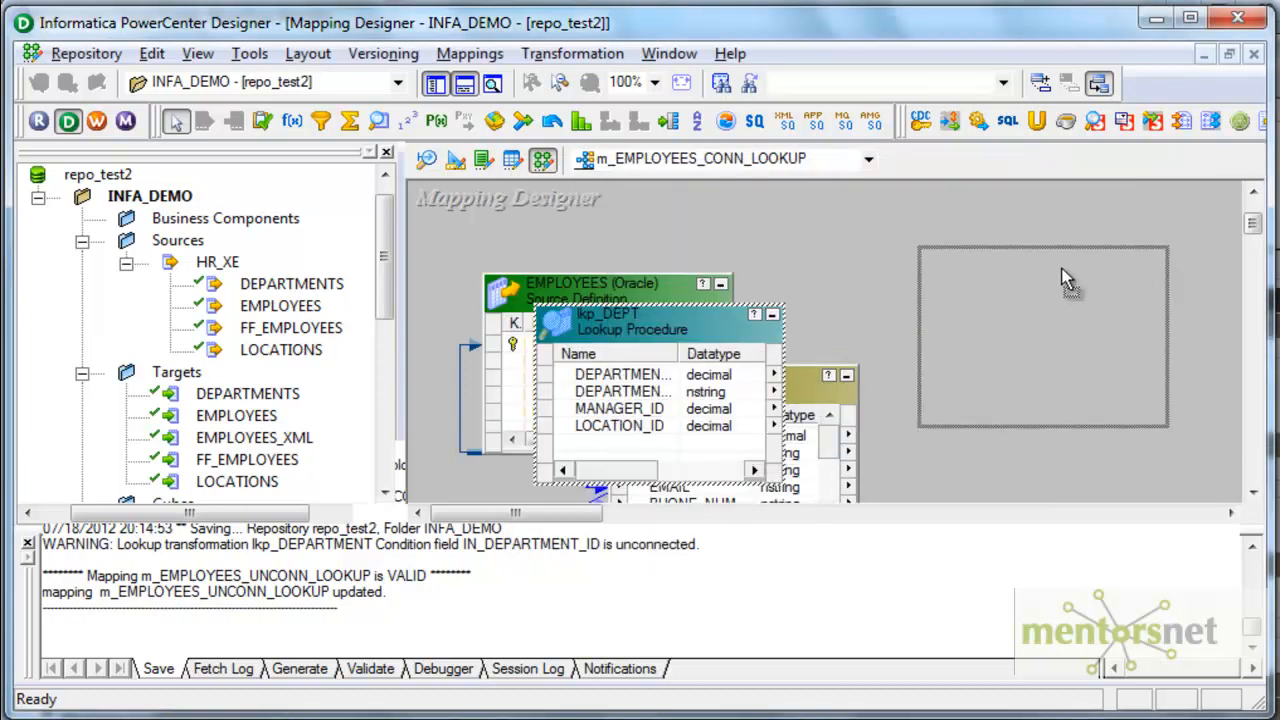
left_click_drag(607, 314, 1015, 265)
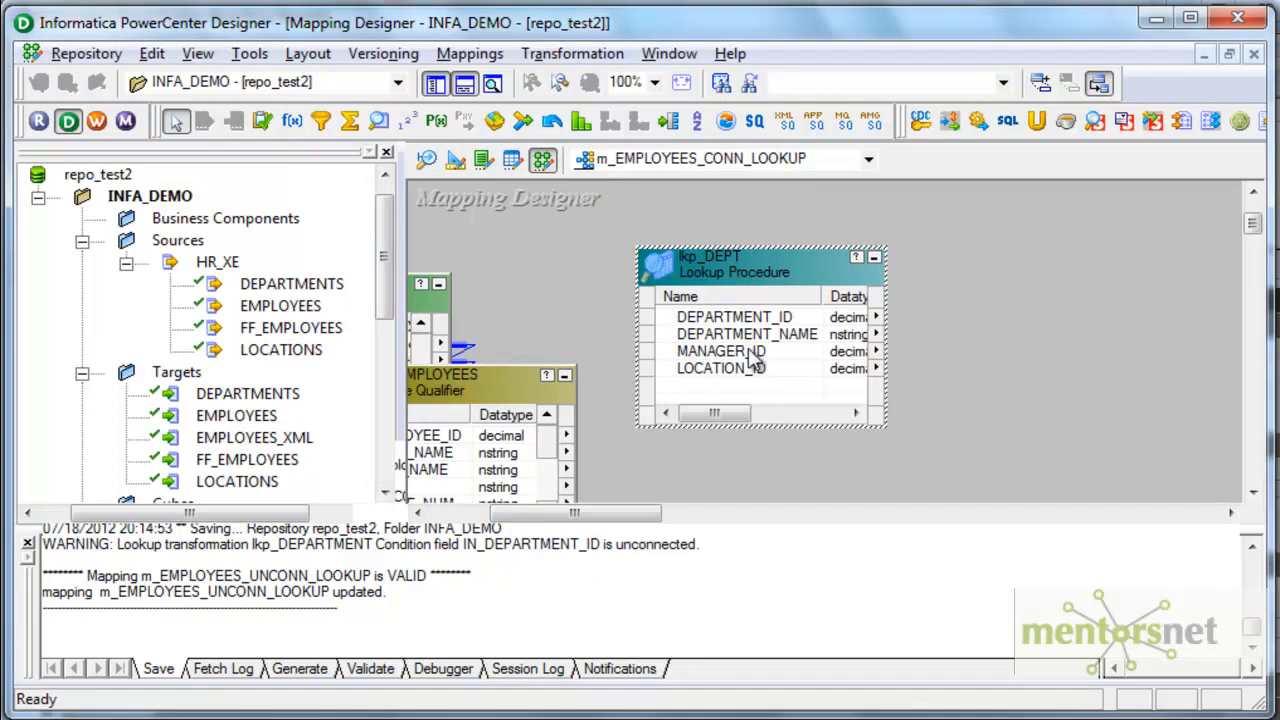
mouse_move(335, 425)
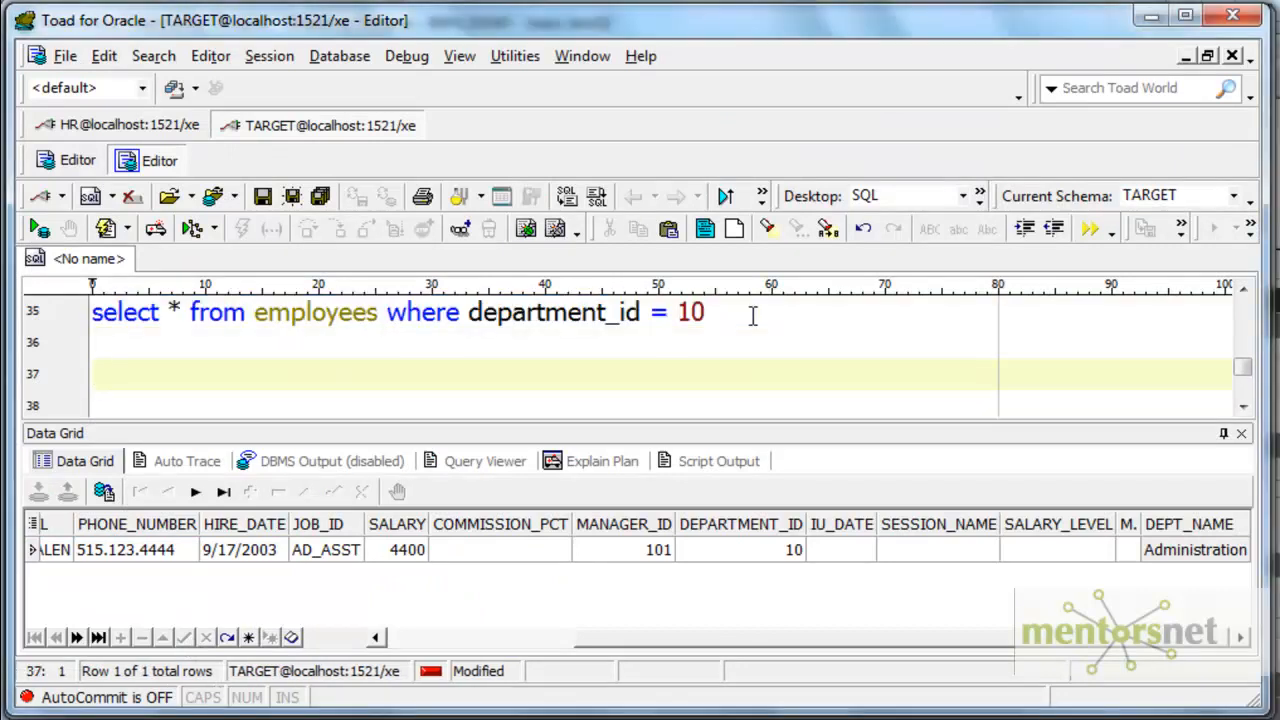
Write ALTER TABLE employees ADD for a location column in the SQL editor
type("alter table employees")
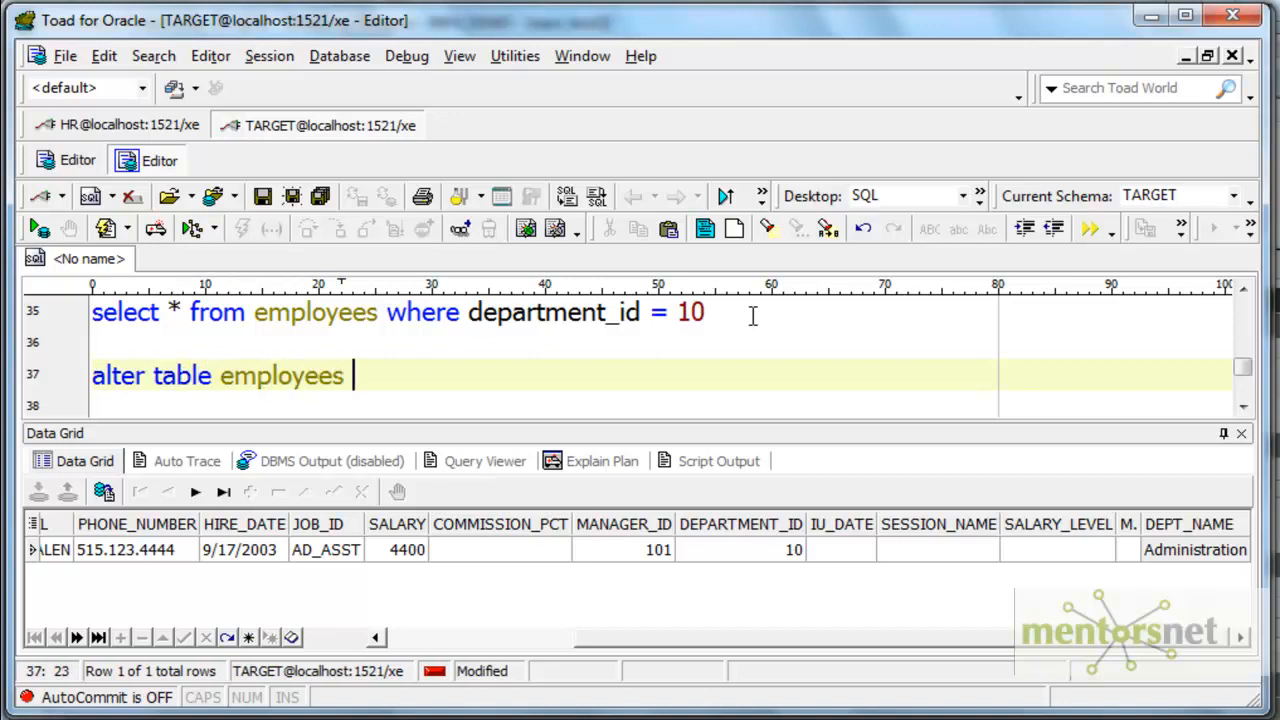
type("add loca")
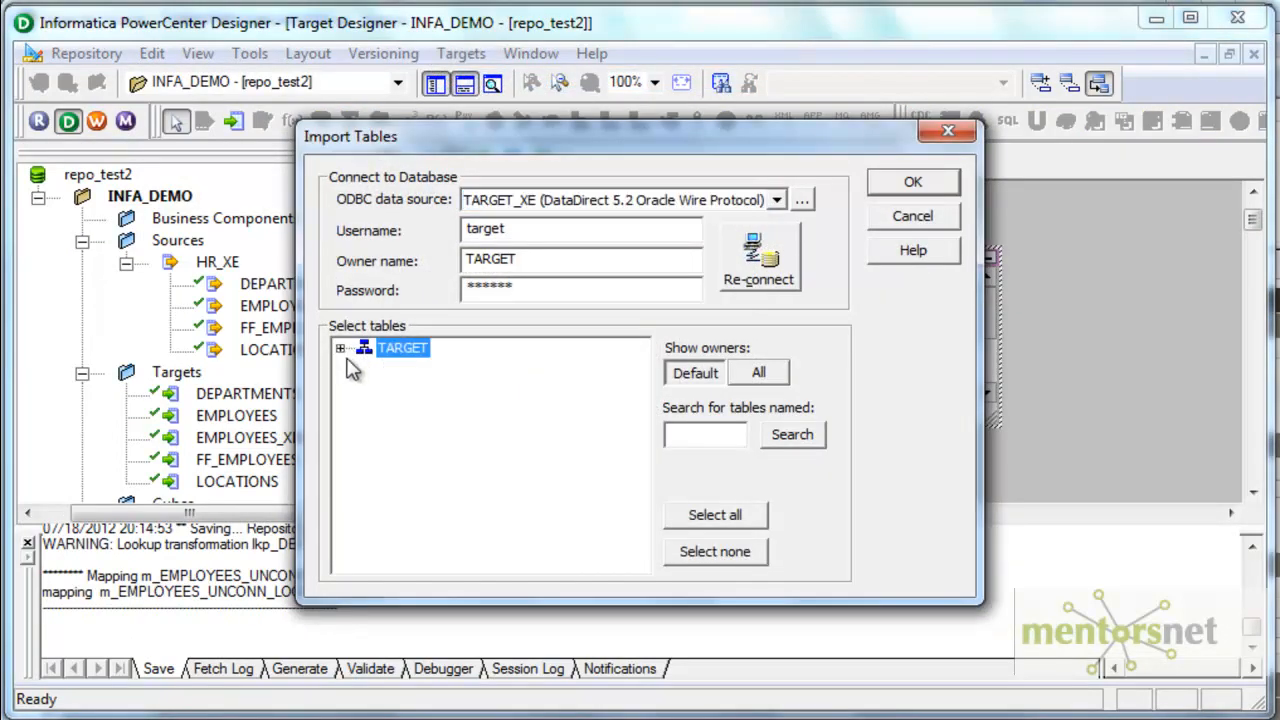
Replace the EMPLOYEES target definition from the TARGET schema, keeping EMPLOYEES1 in the mapping
left_click(911, 181)
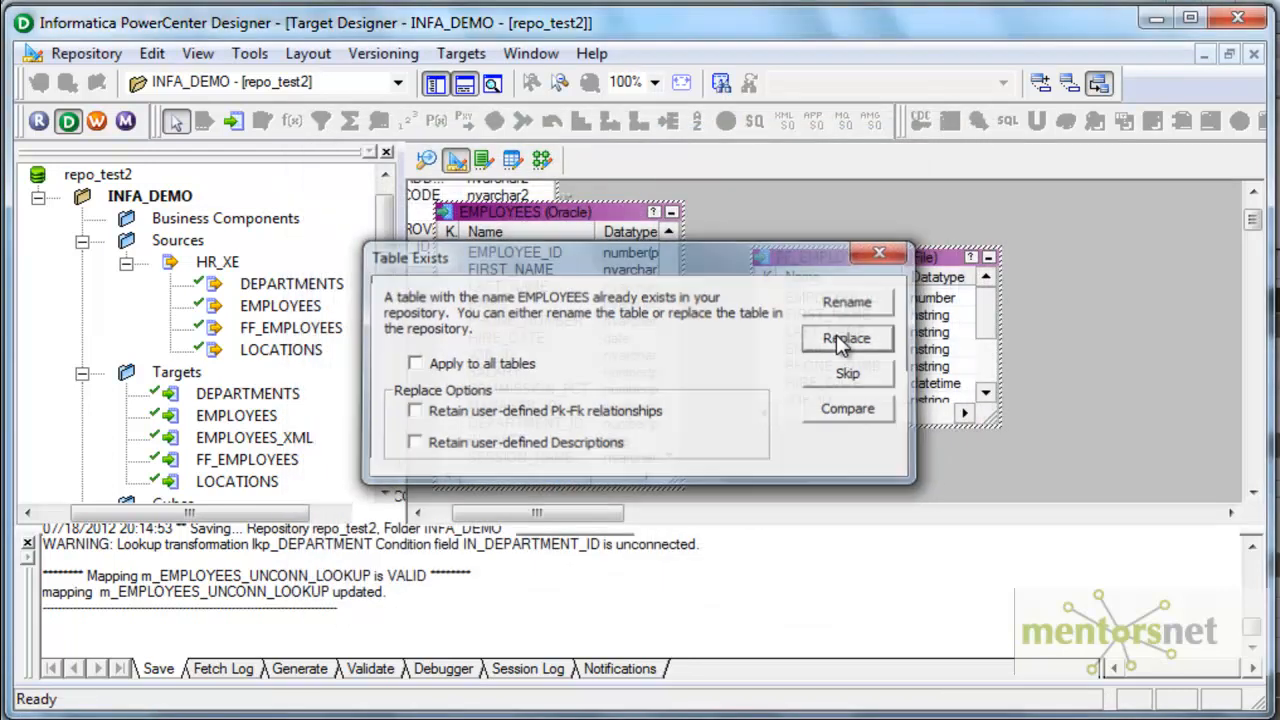
left_click(847, 338)
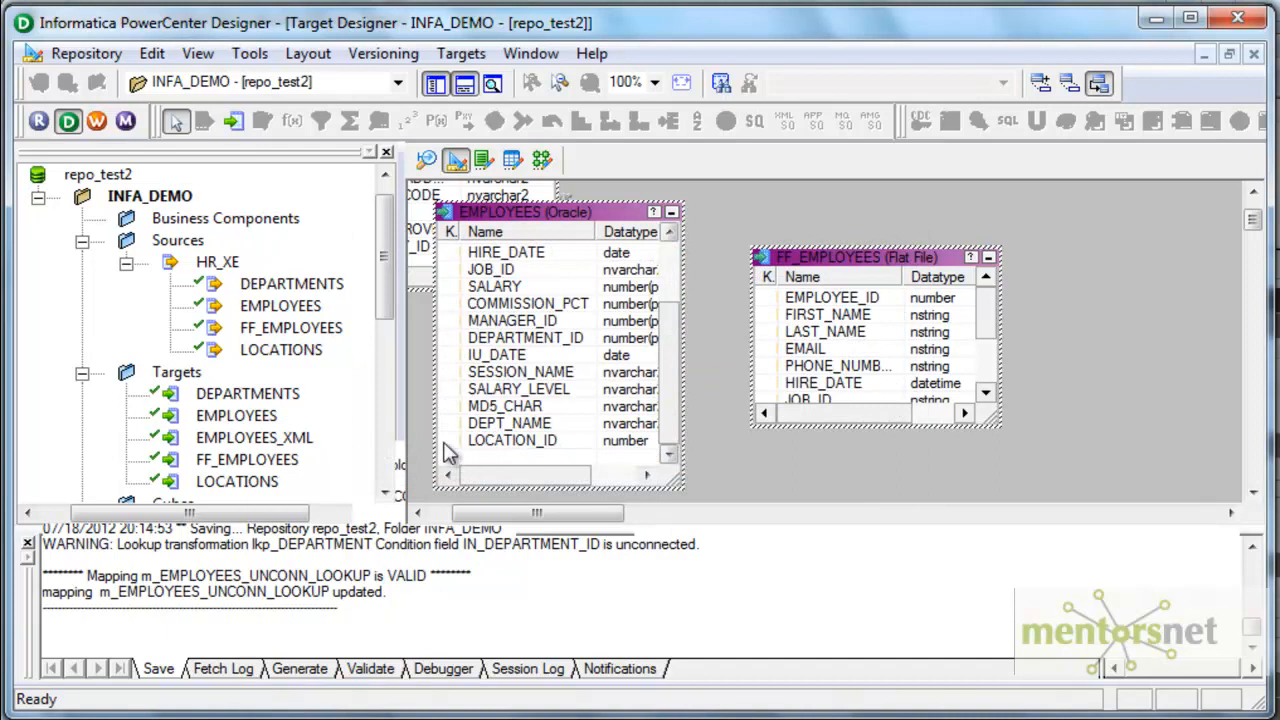
left_click(85, 53)
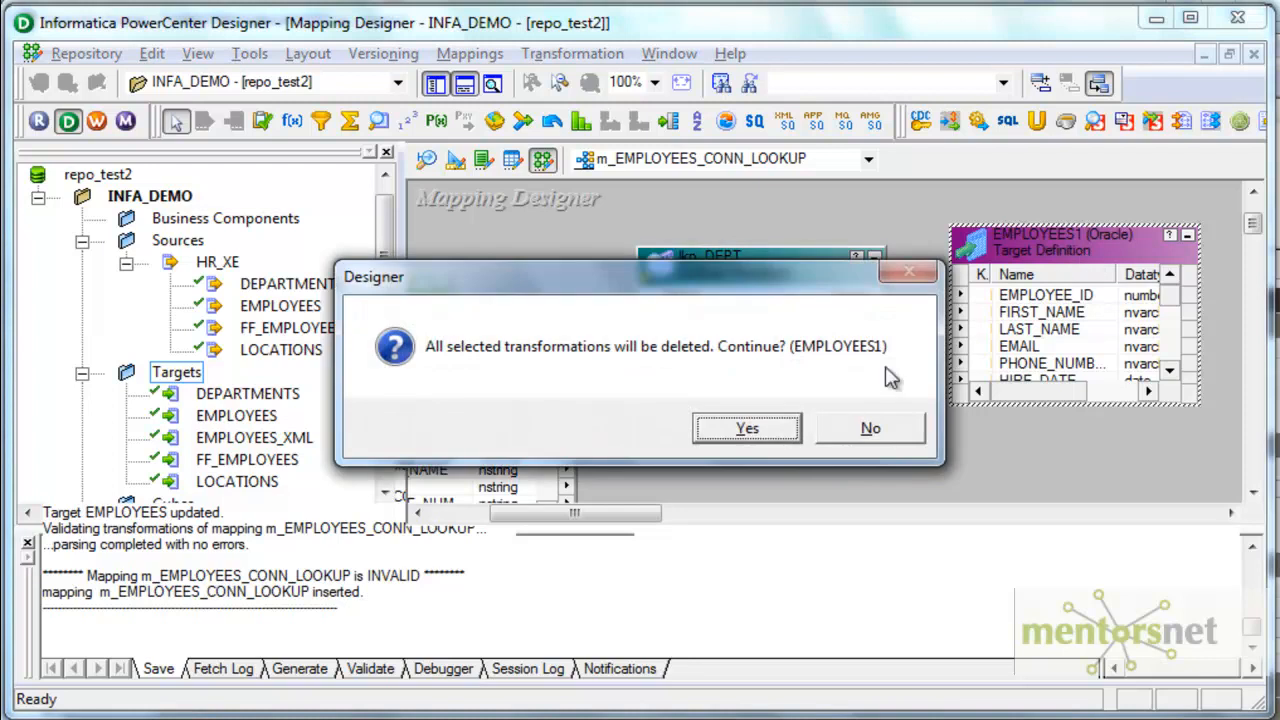
left_click(747, 428)
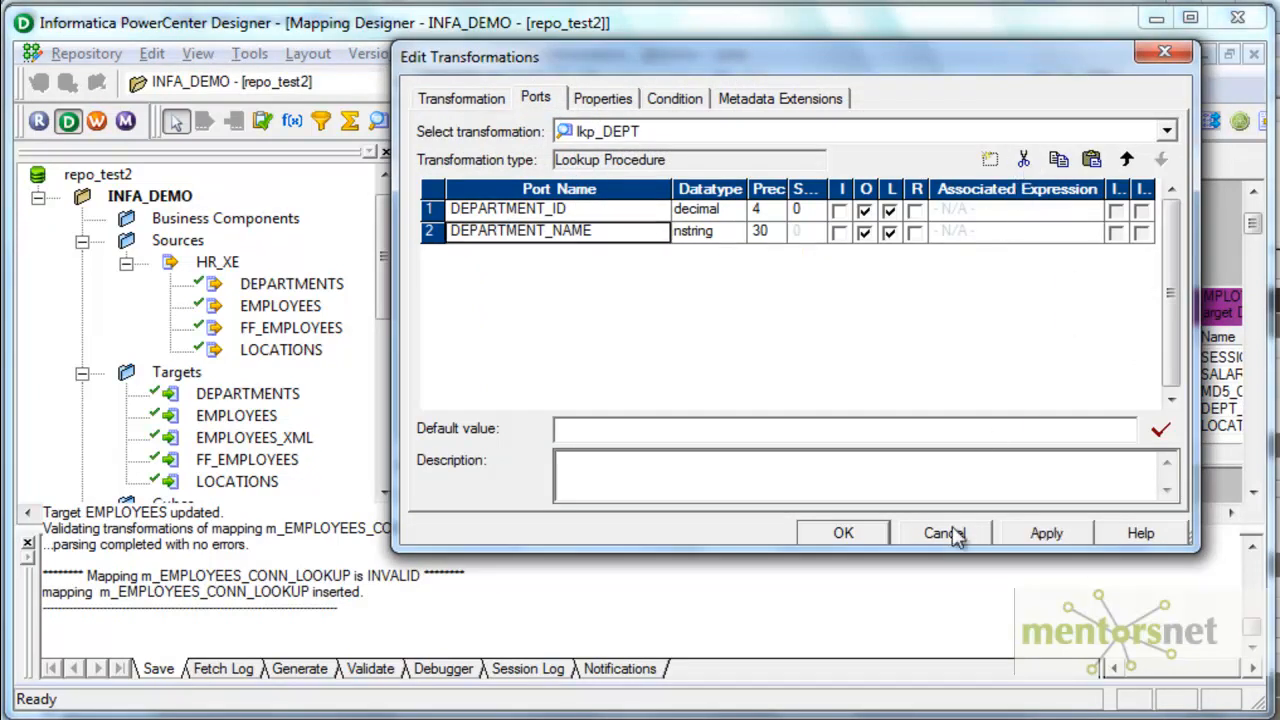
Discard the unsaved lkp_DEPT port edits and return to editing the lookup
left_click(943, 532)
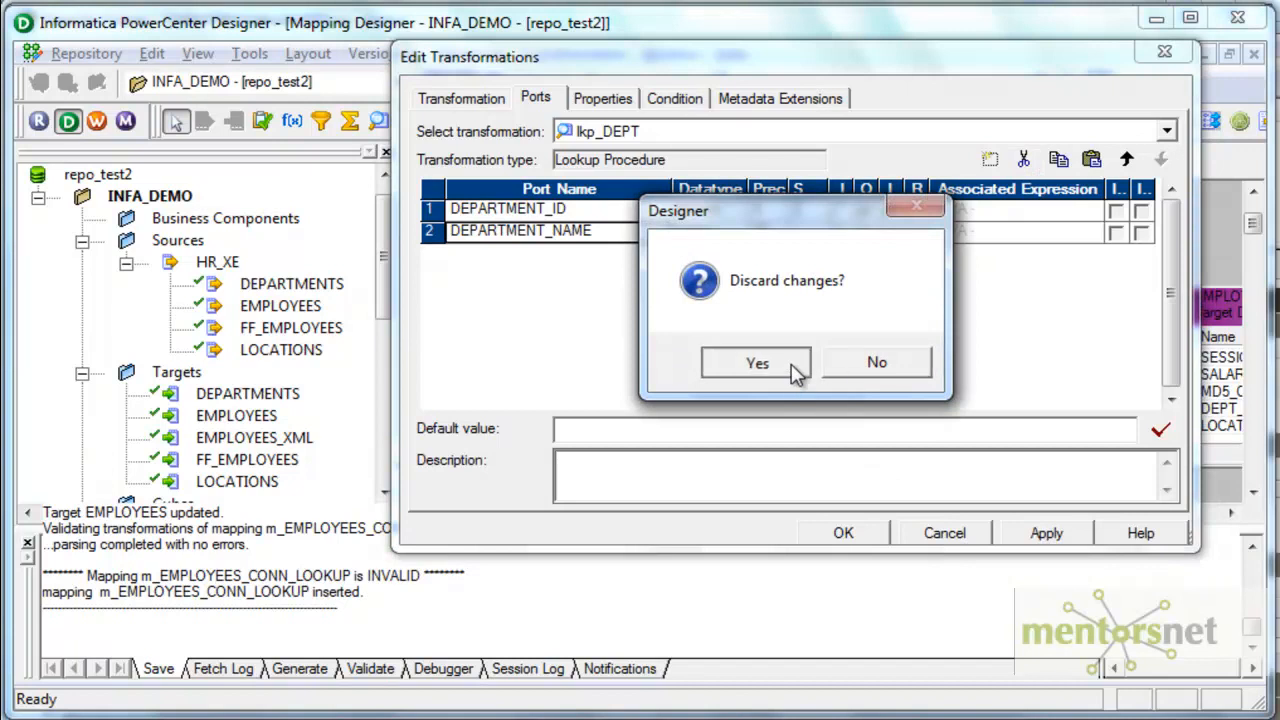
left_click(757, 362)
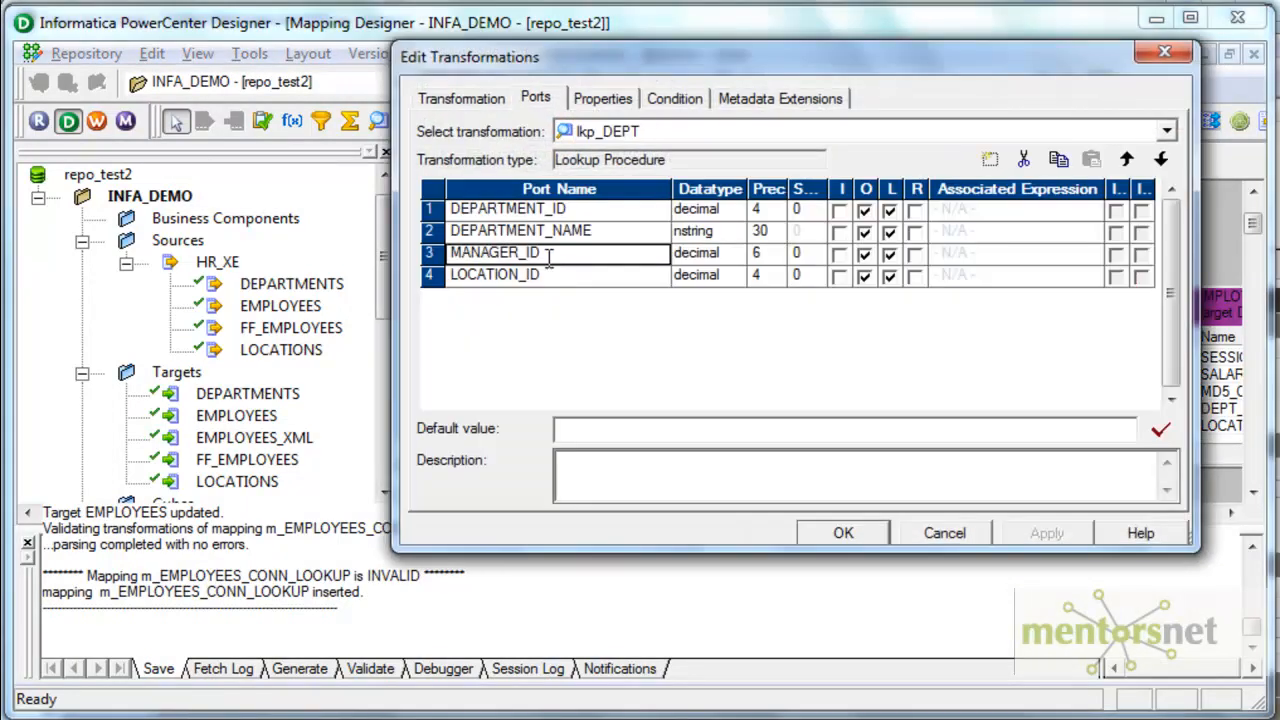
mouse_move(1023, 159)
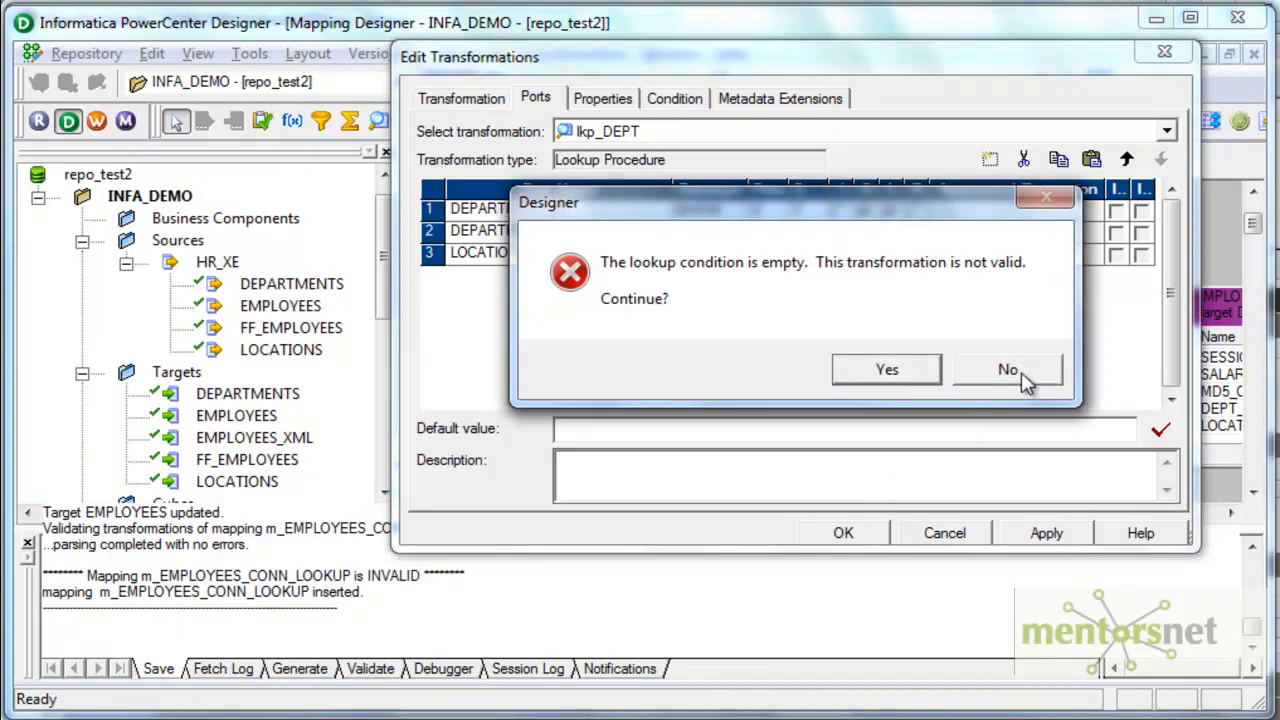
left_click(1007, 369)
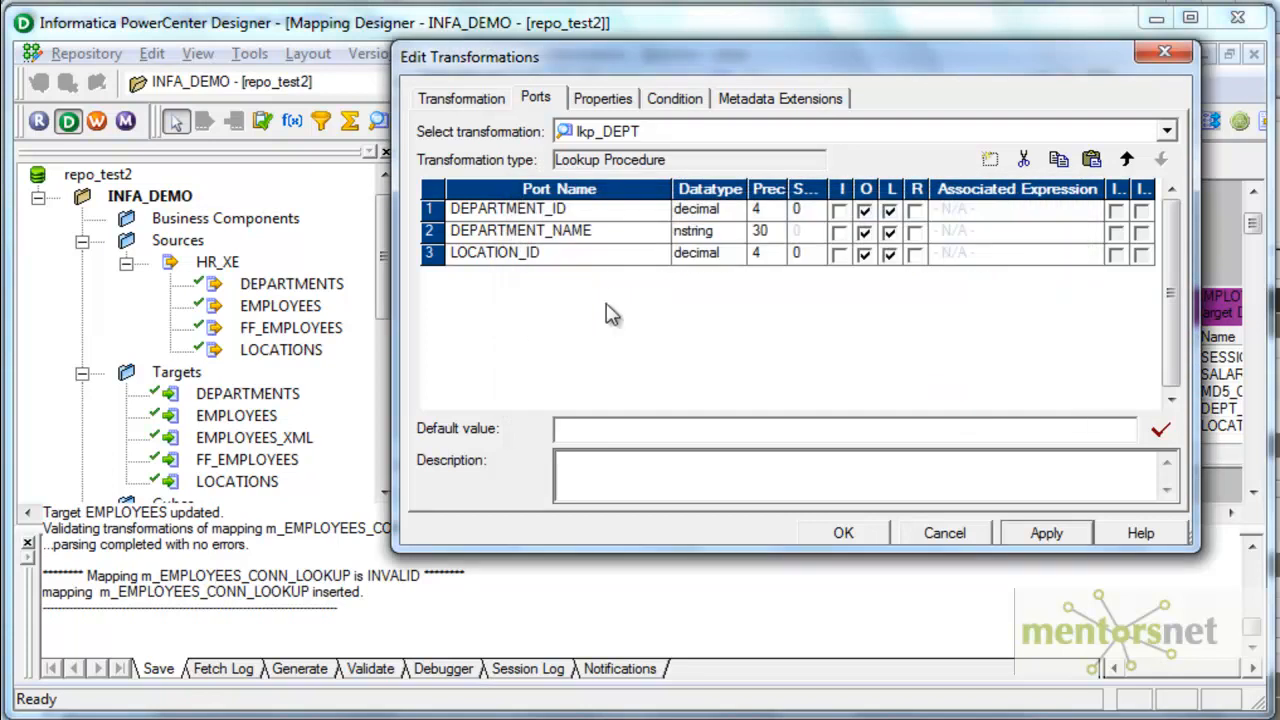
Add decimal input-only port IN_DEPARTMENT_ID and stop DEPARTMENT_ID being a lookup output
left_click(990, 159)
type("IN_DEPARTMENT_ID")
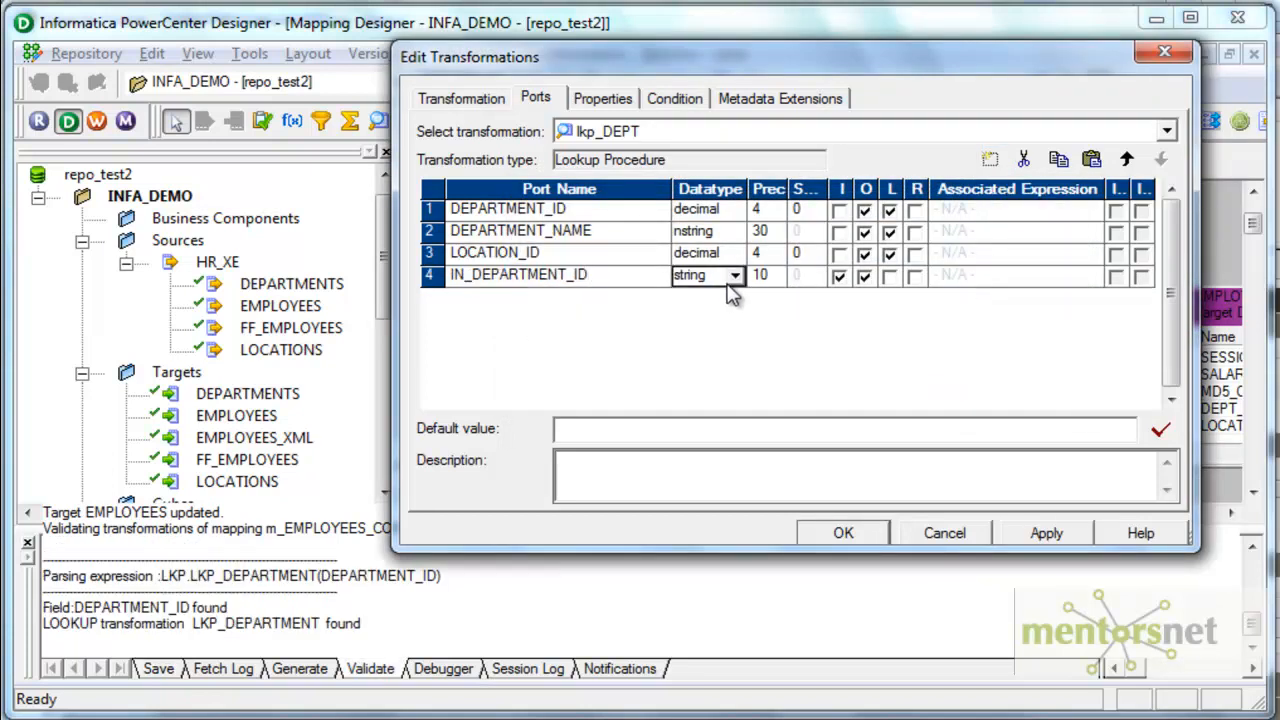
left_click(700, 275)
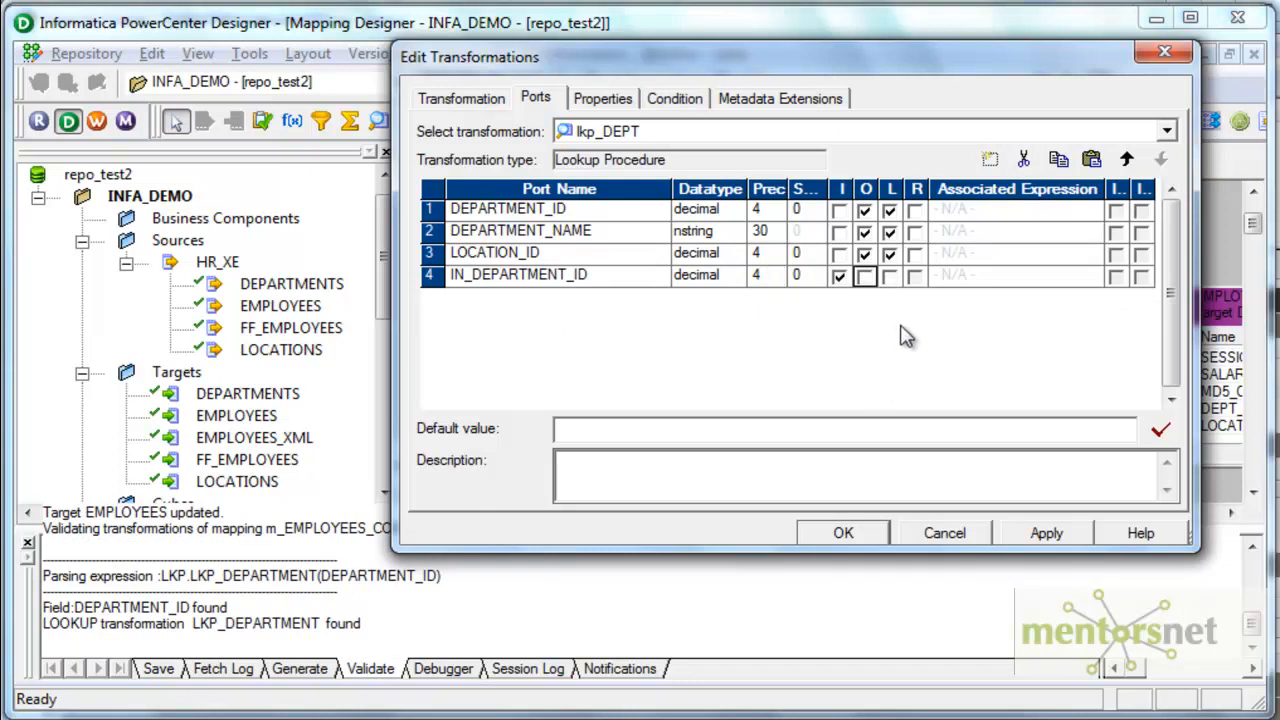
left_click(865, 208)
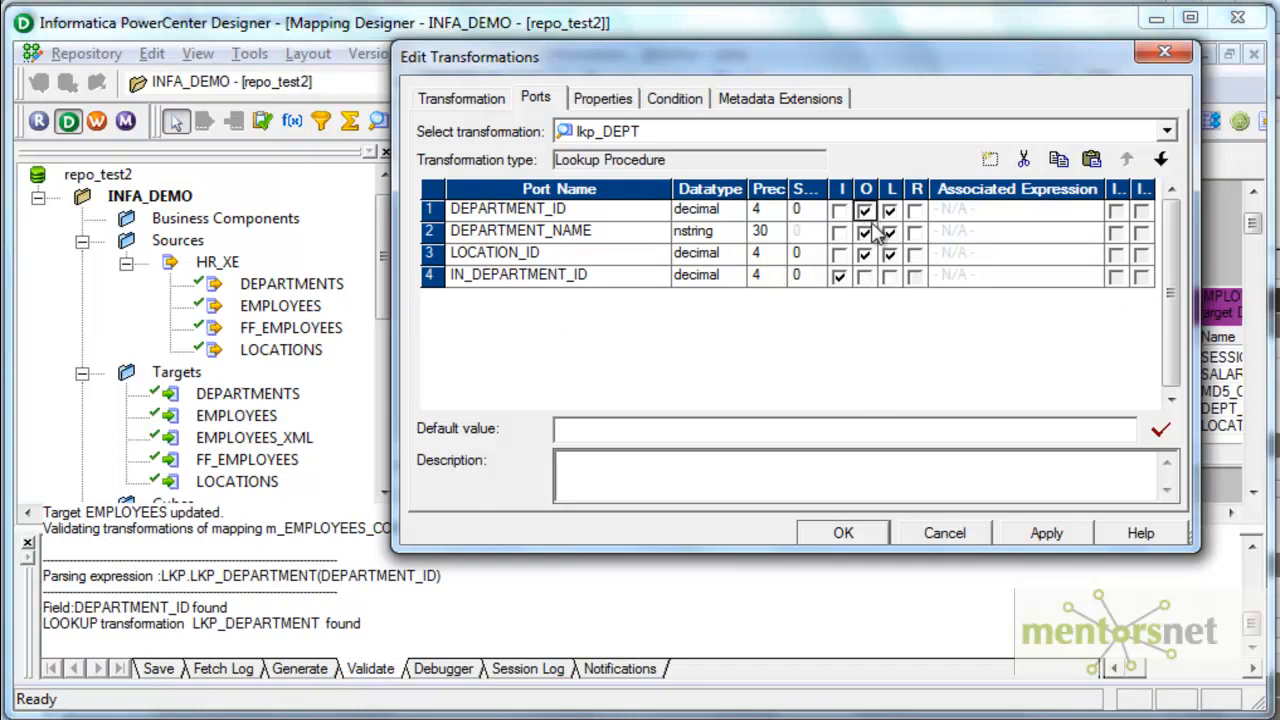
left_click(865, 209)
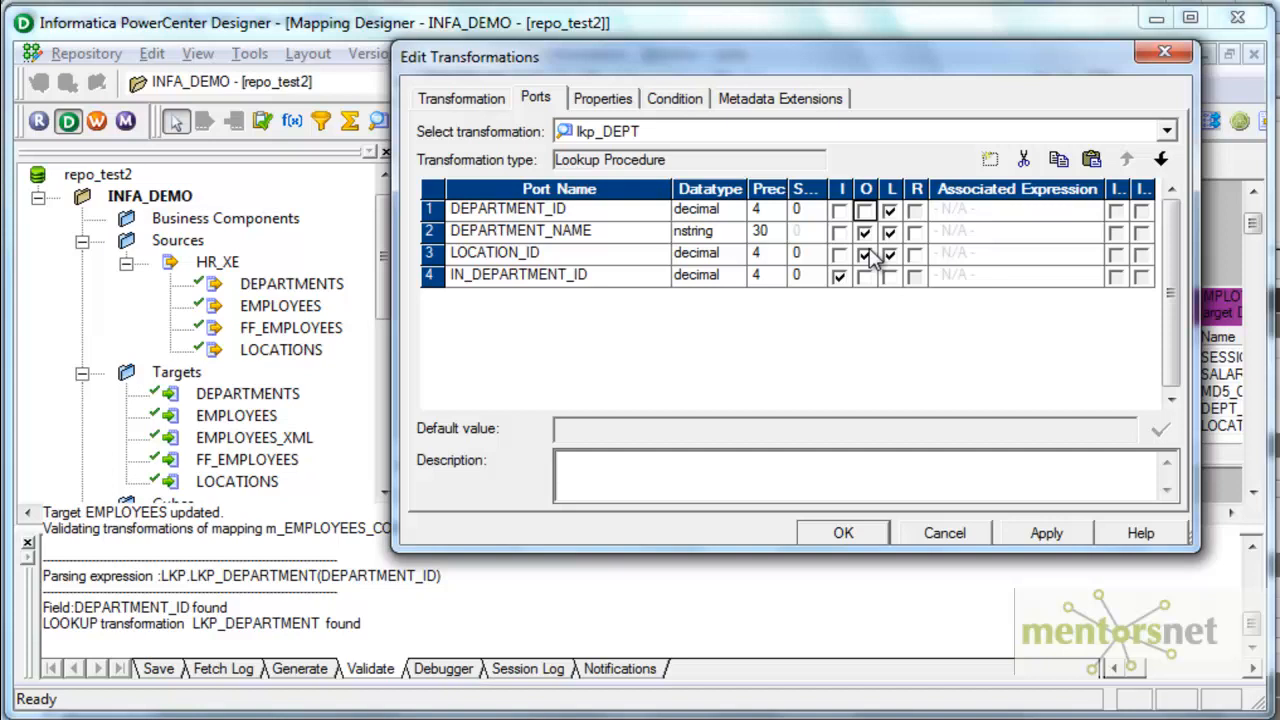
left_click(602, 98)
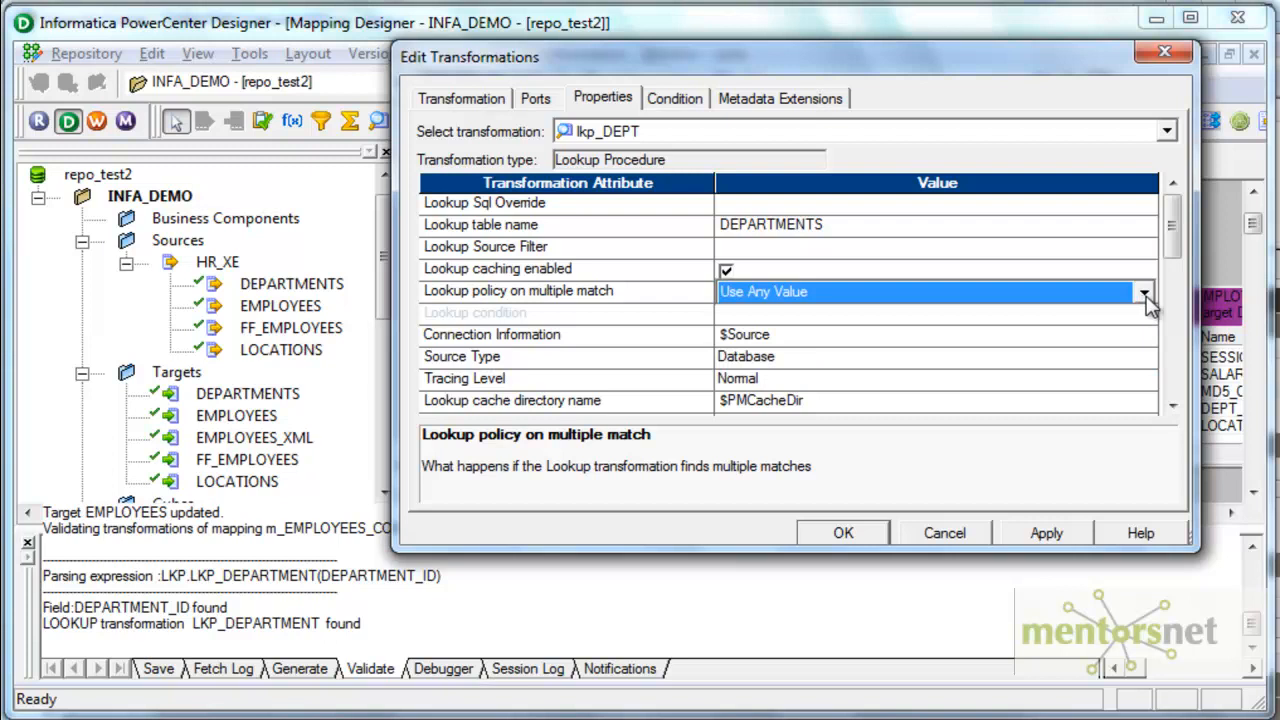
Set lkp_DEPT's multiple-match lookup policy to Use First Value
left_click(1143, 291)
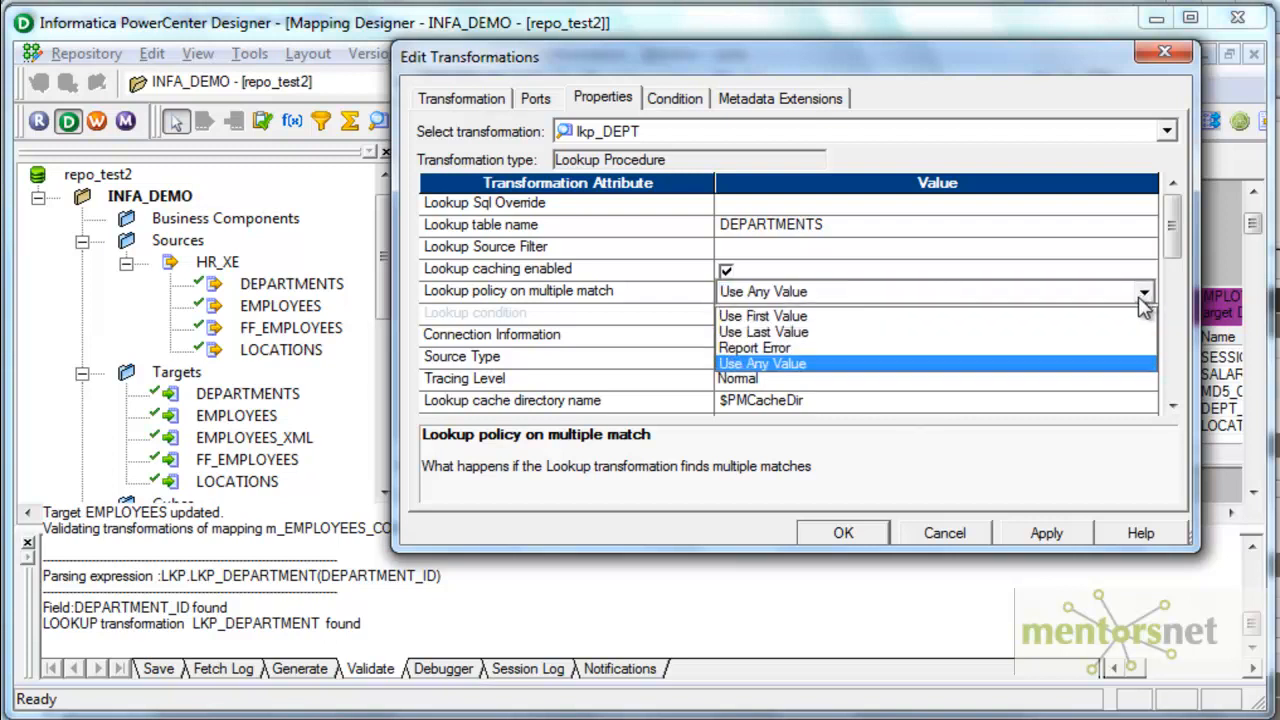
left_click(762, 315)
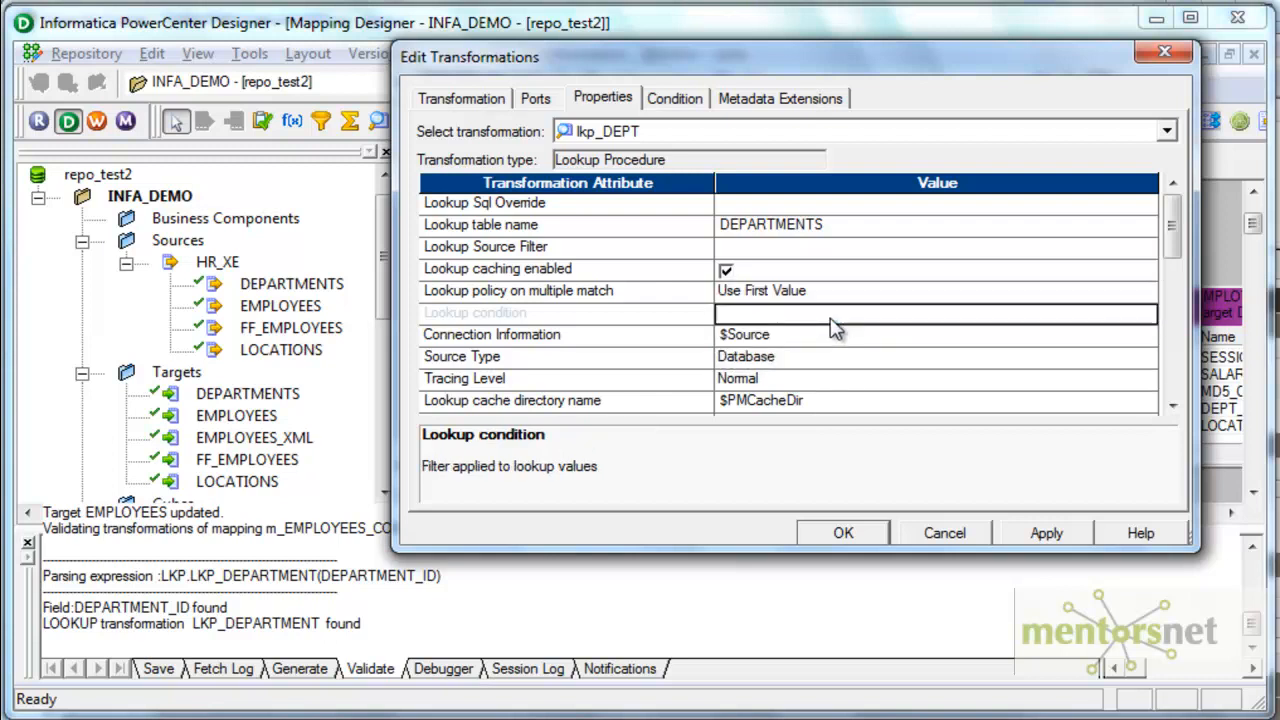
left_click(674, 98)
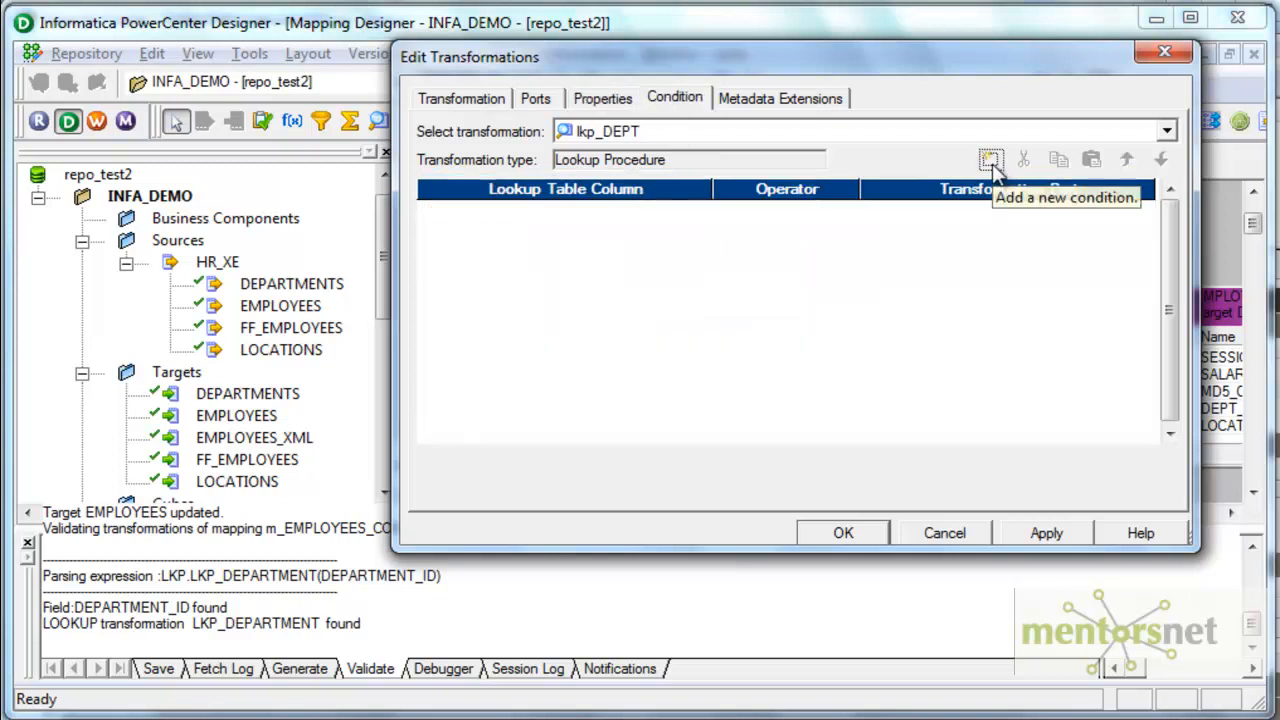
Add the lookup condition DEPARTMENT_ID = IN_DEPARTMENT_ID
left_click(990, 159)
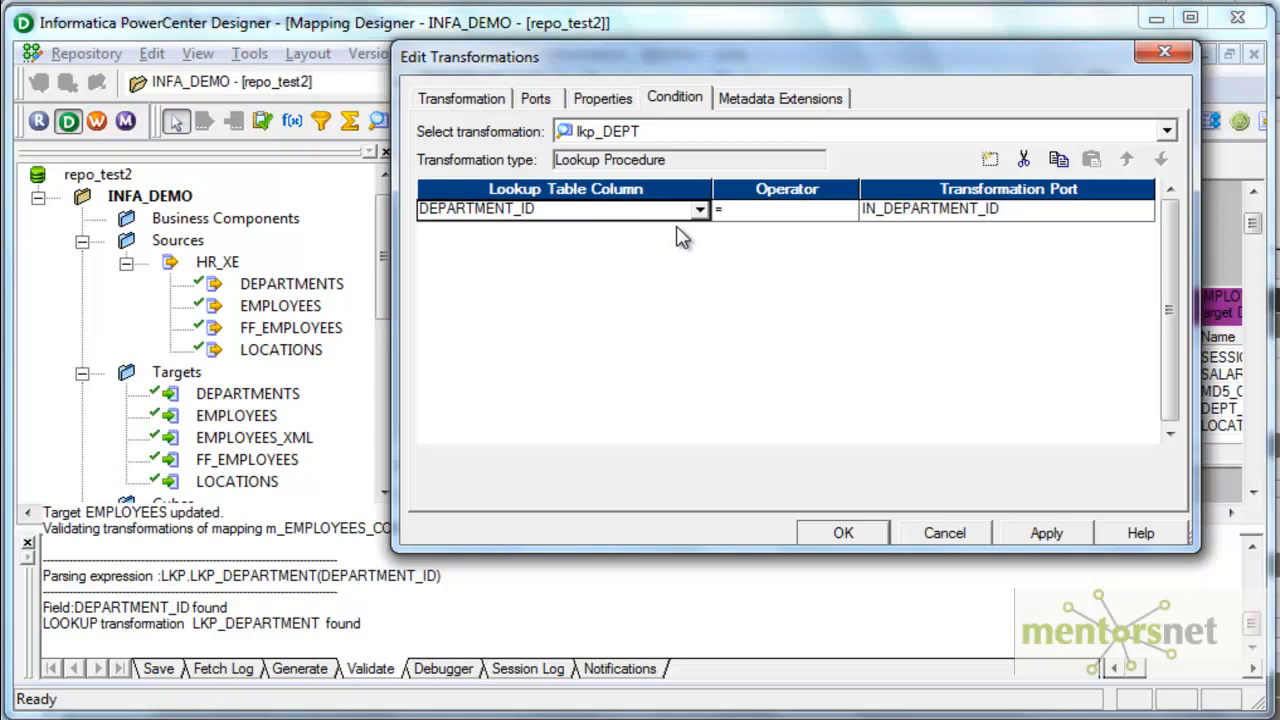
mouse_move(700, 213)
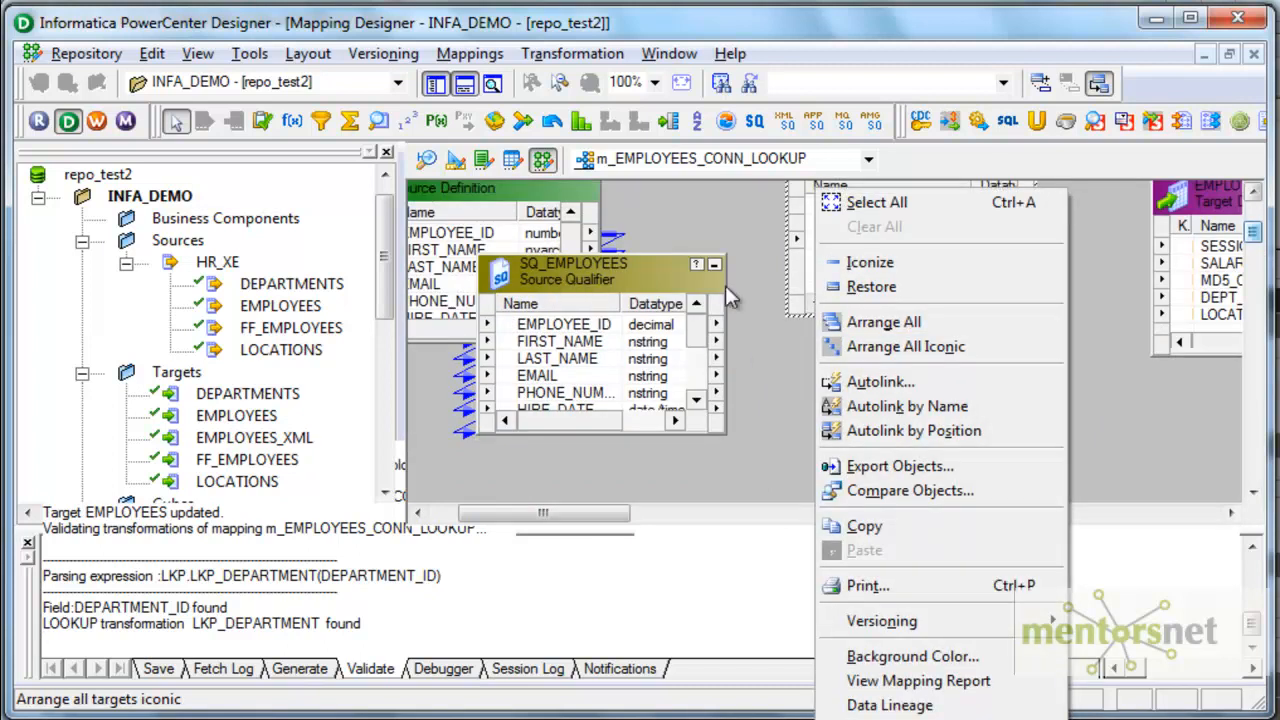
Autolink SQ_EMPLOYEES ports to matching ports by name
left_click(880, 381)
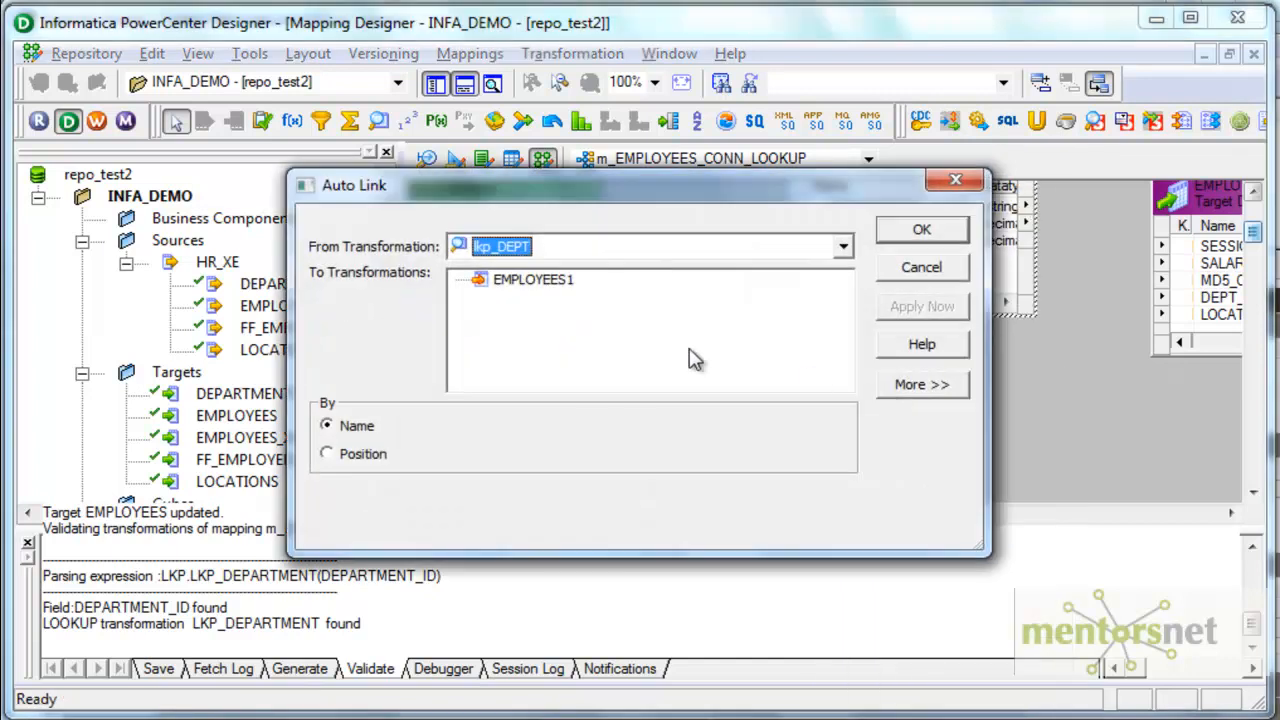
left_click(843, 246)
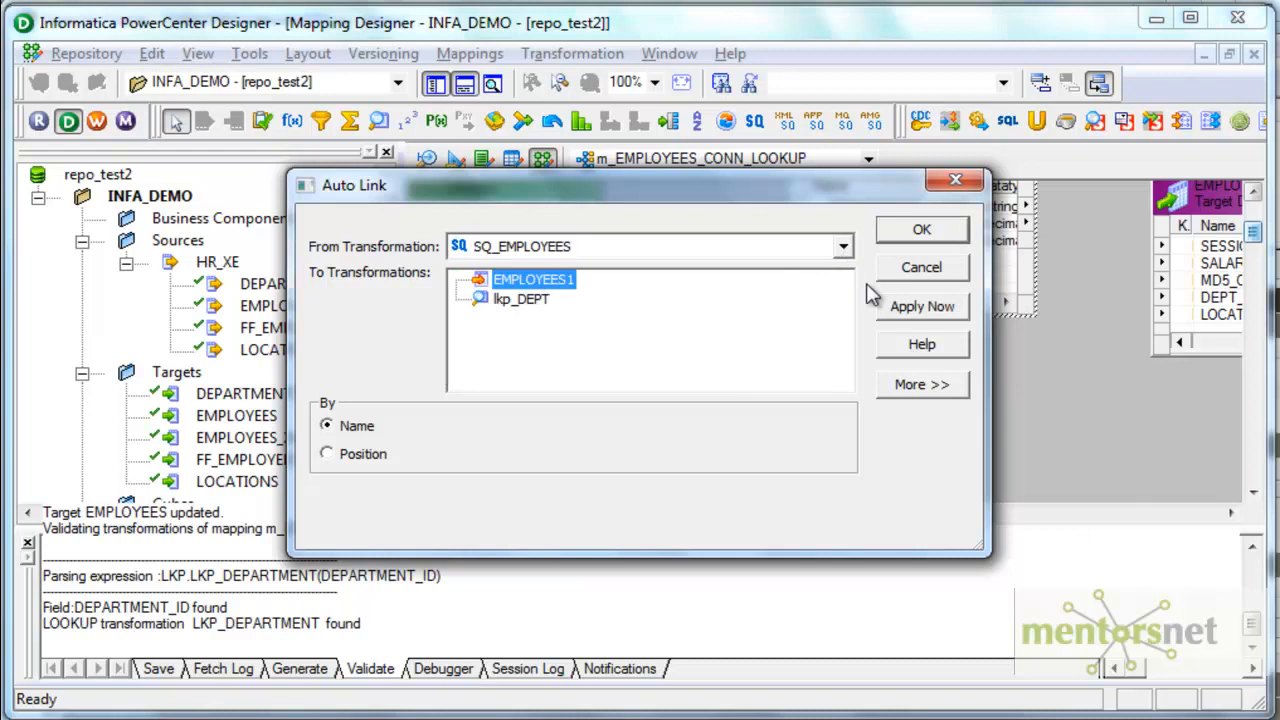
left_click(921, 229)
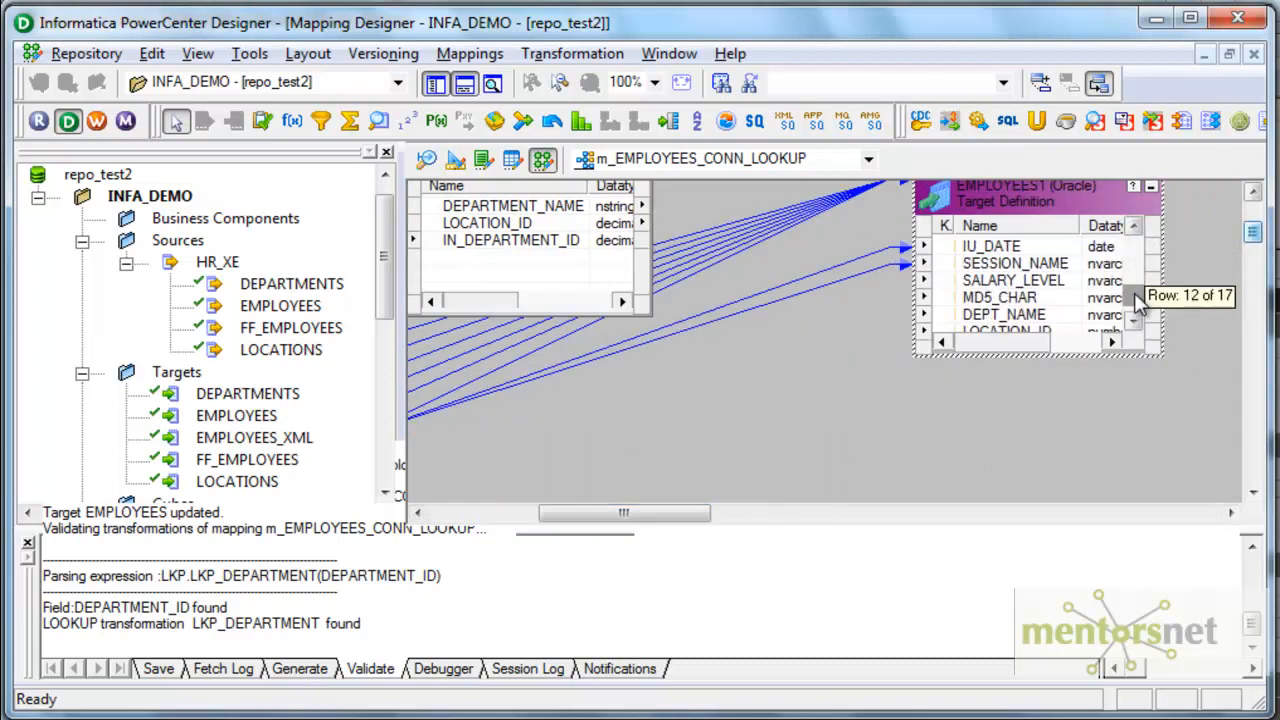
left_click(512, 285)
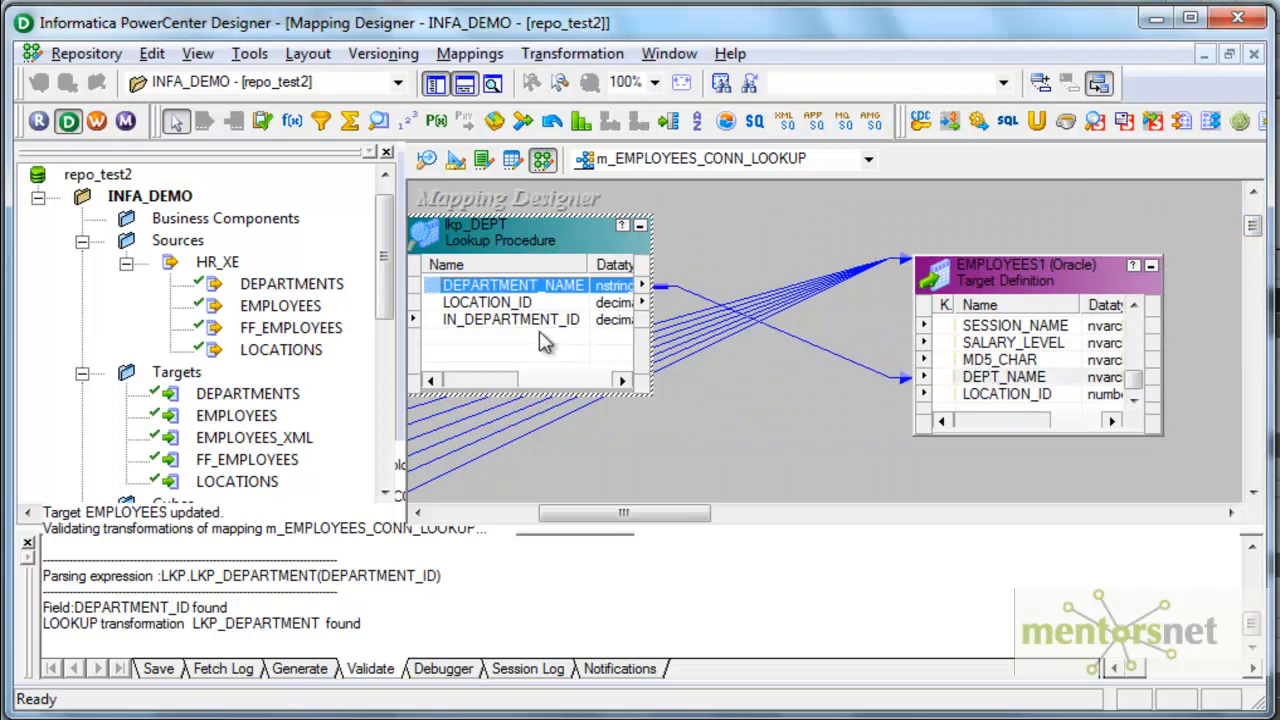
Save the mapping to the repository
left_click(86, 53)
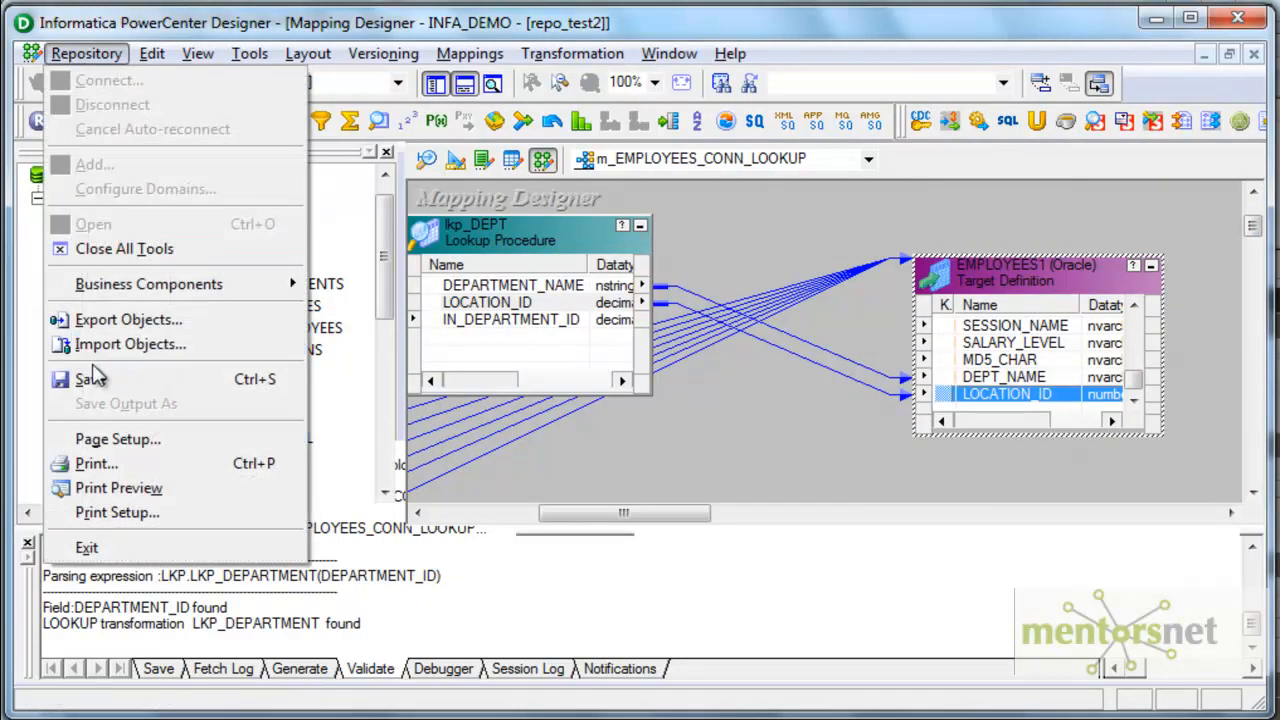
left_click(88, 378)
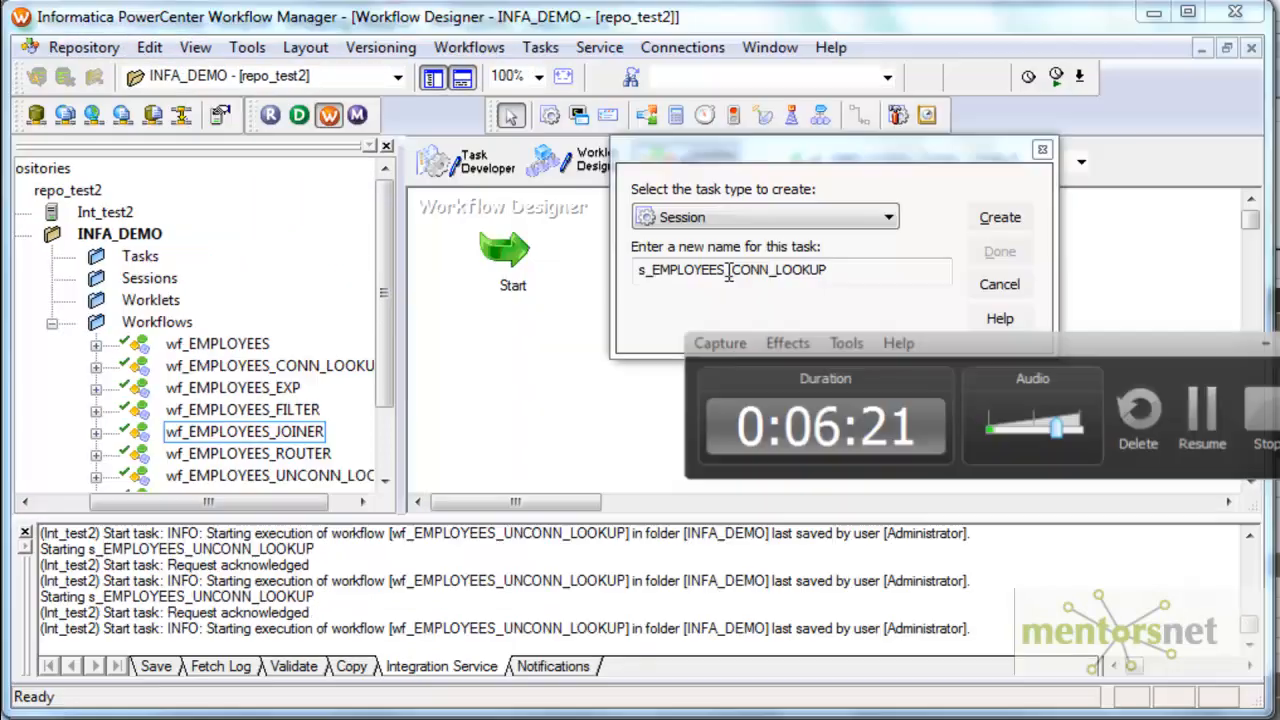
Create the s_EMPLOYEES_CONN_LOOKUP session task and dismiss the invalid-mapping warning
left_click(999, 217)
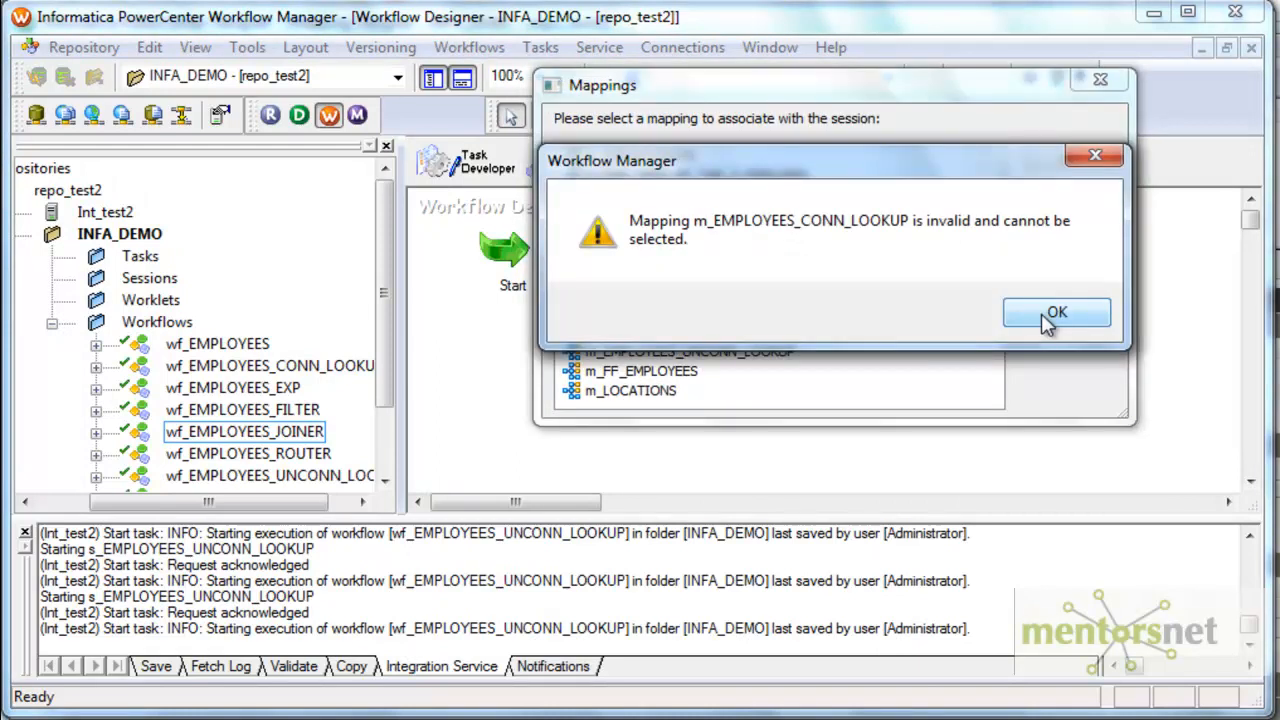
left_click(1056, 312)
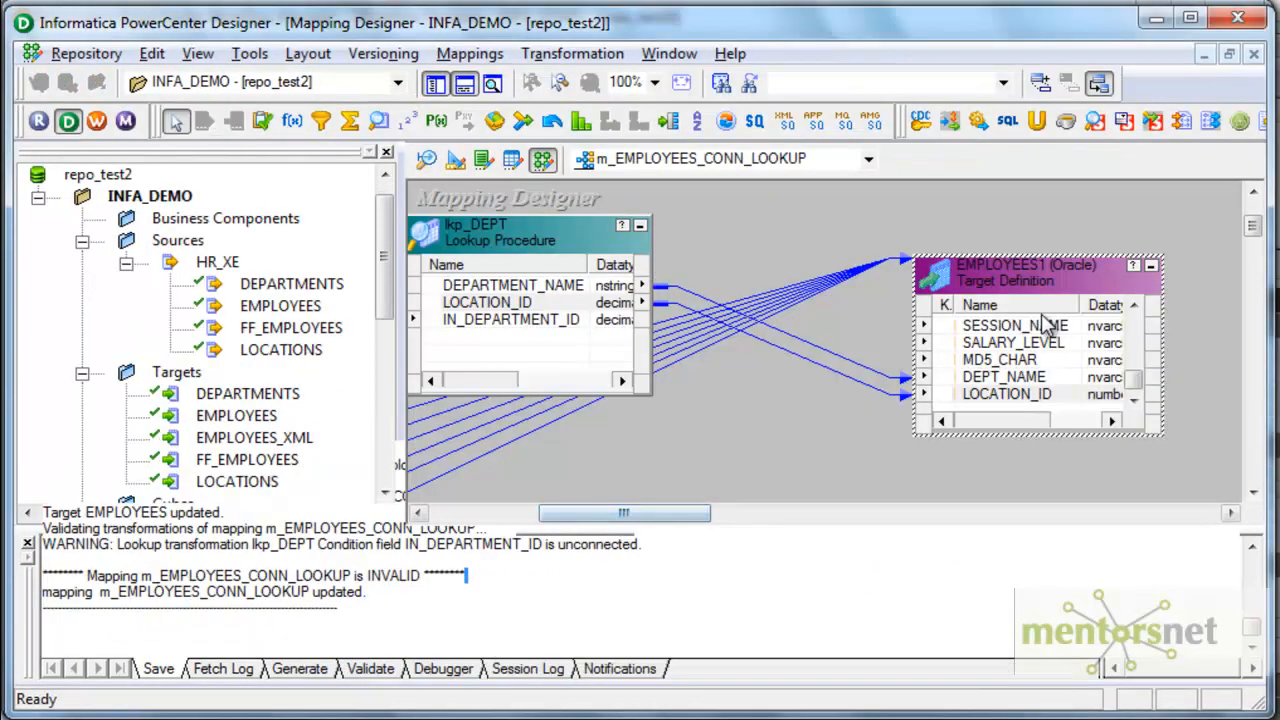
Link DEPARTMENT_ID from the Source Qualifier to IN_DEPARTMENT_ID on lkp_DEPT
left_click_drag(623, 512, 555, 512)
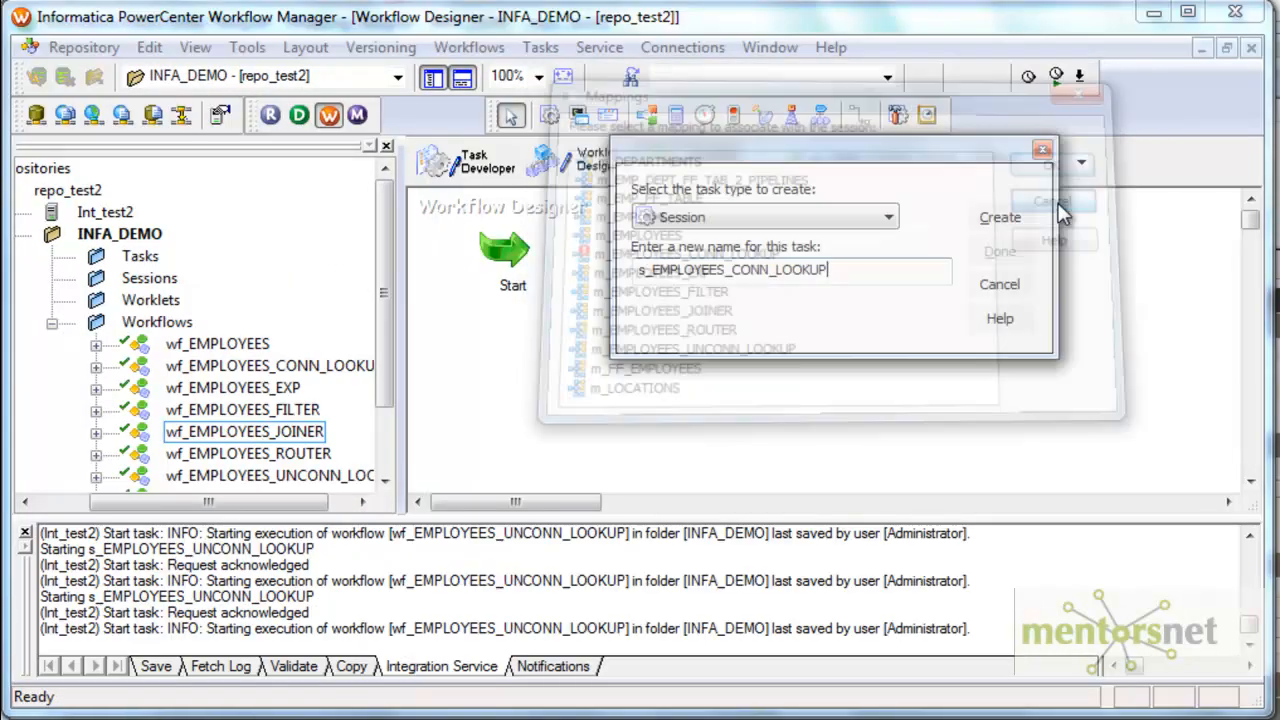
Create session s_EMPLOYEES_CONN_LOOKUP from mapping m_EMPLOYEES_CONN_LOOKUP
left_click(1000, 217)
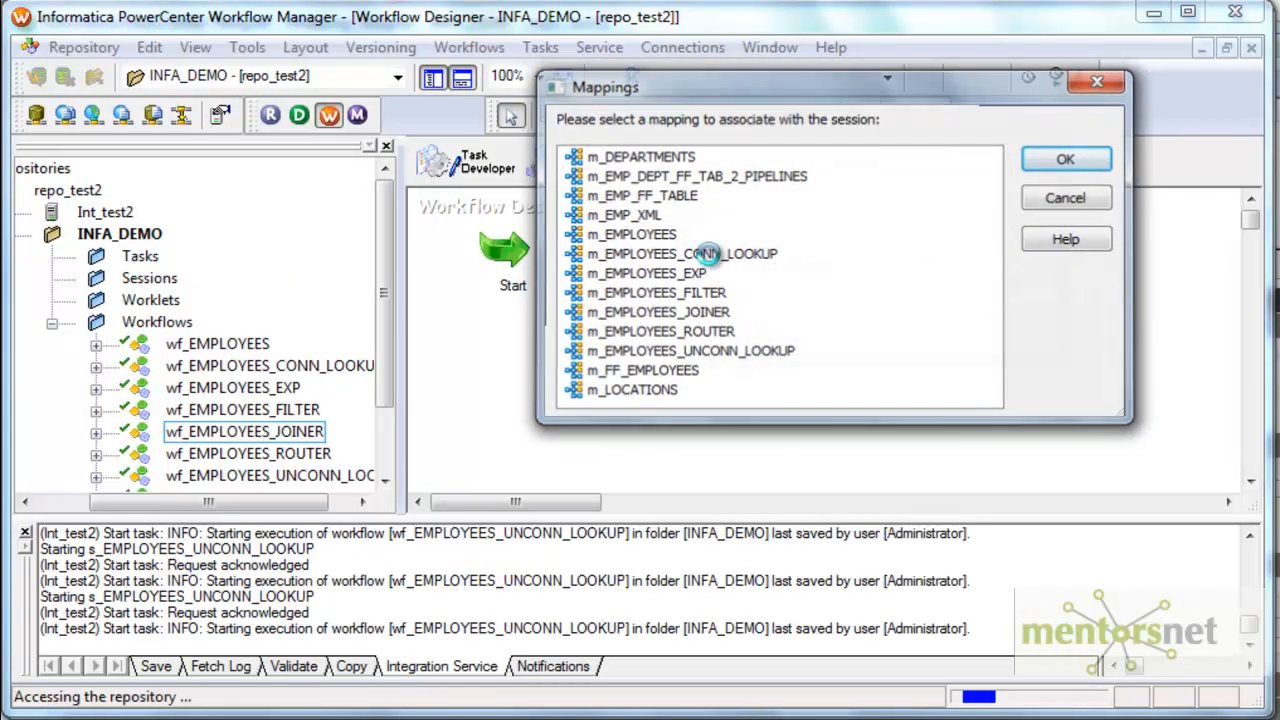
left_click(1065, 159)
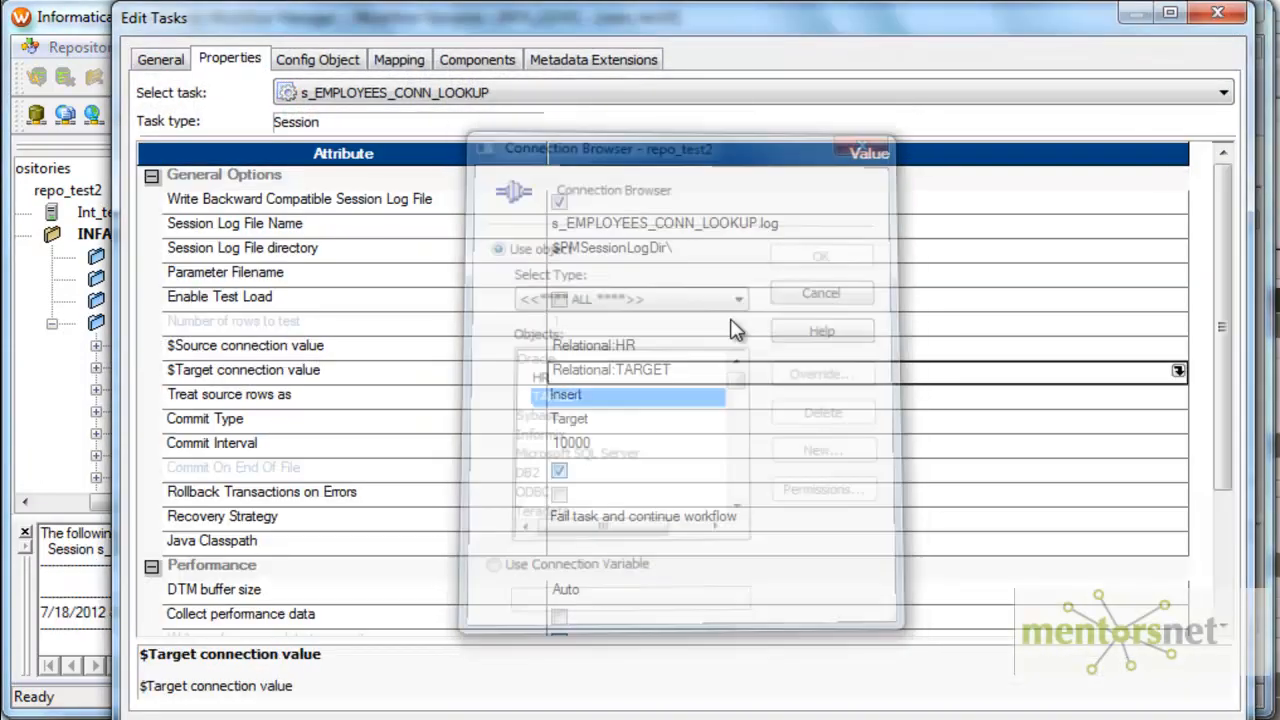
Set the EMPLOYEES1 target connection to the $Target connection variable on the Mapping tab
left_click(317, 59)
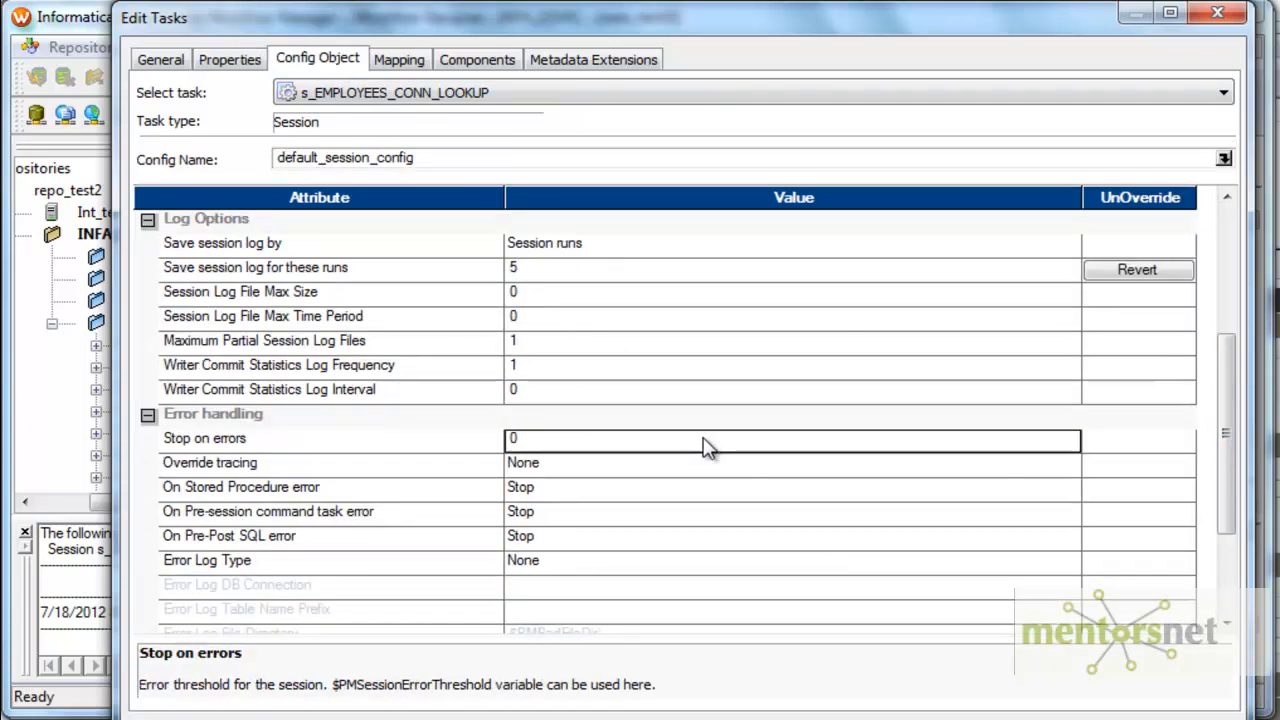
left_click(399, 59)
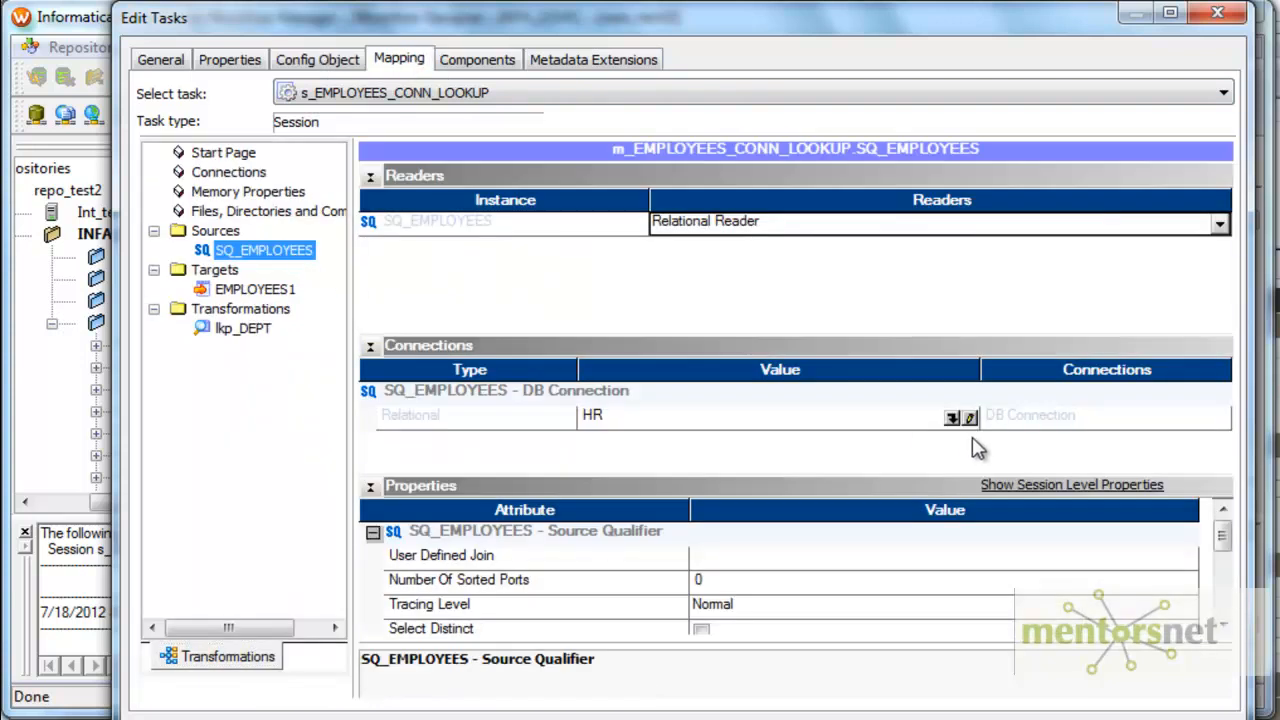
left_click(951, 417)
type("$DB")
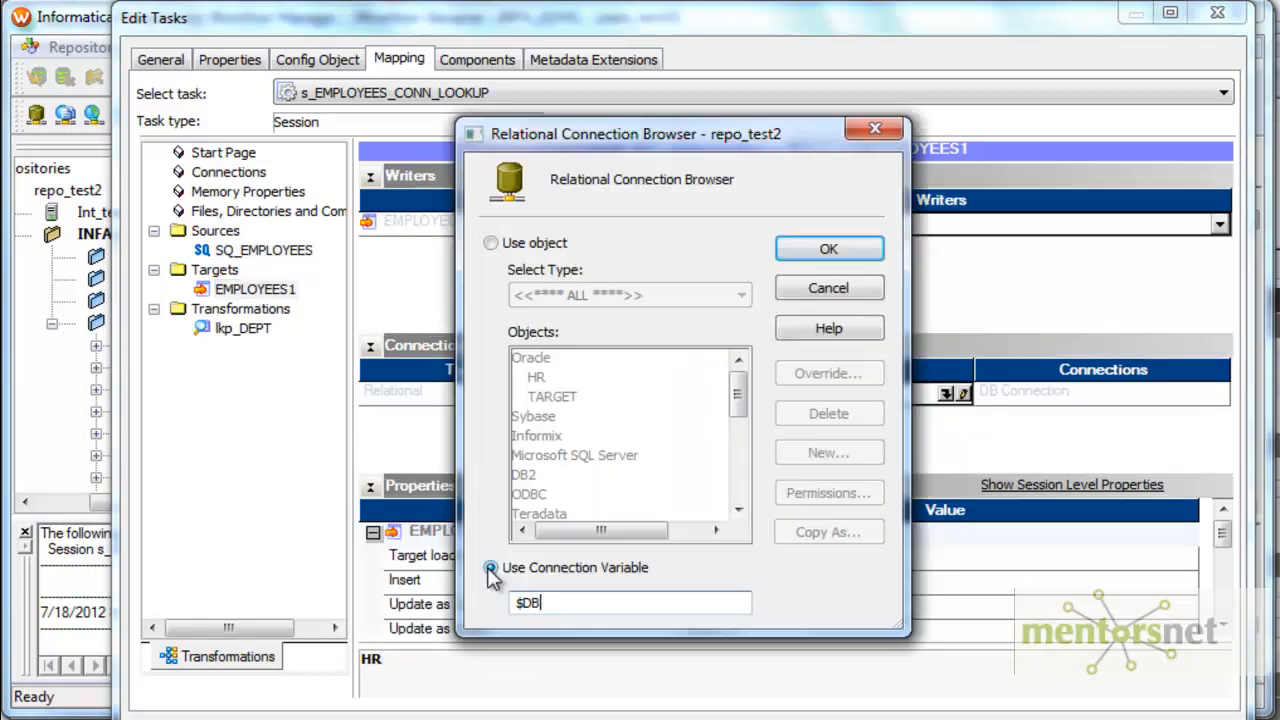
type("Target")
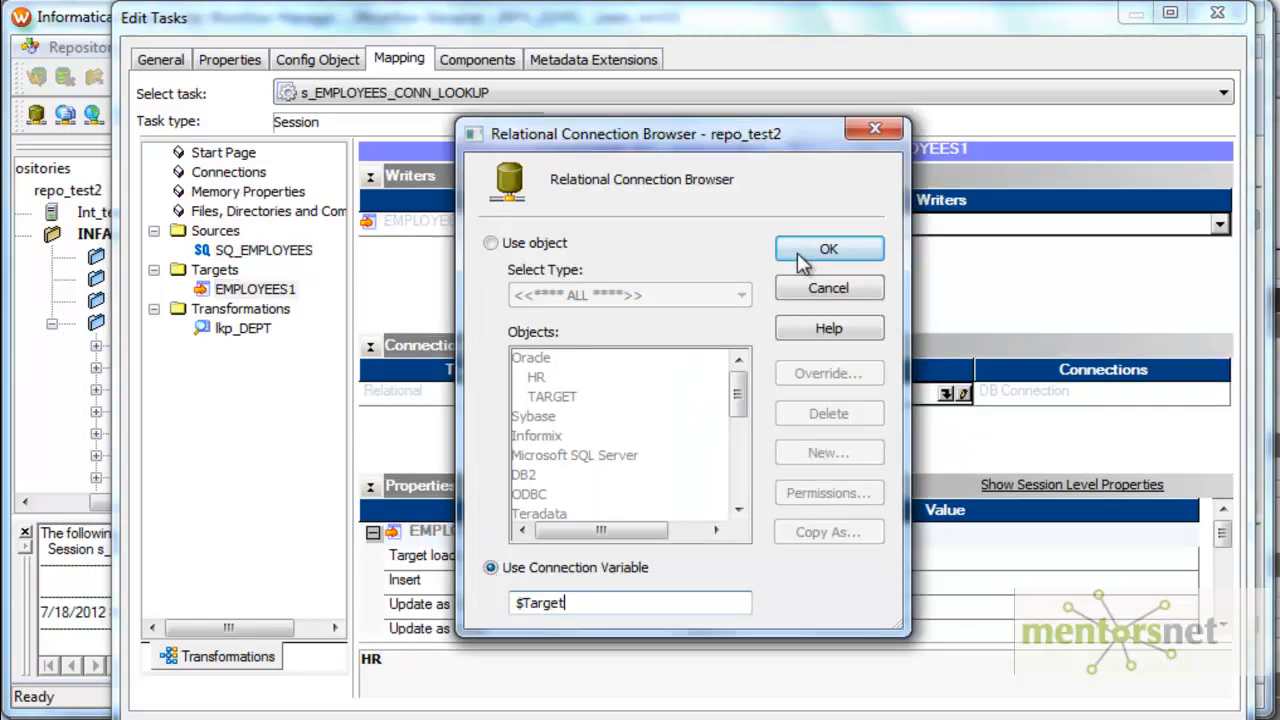
left_click(828, 249)
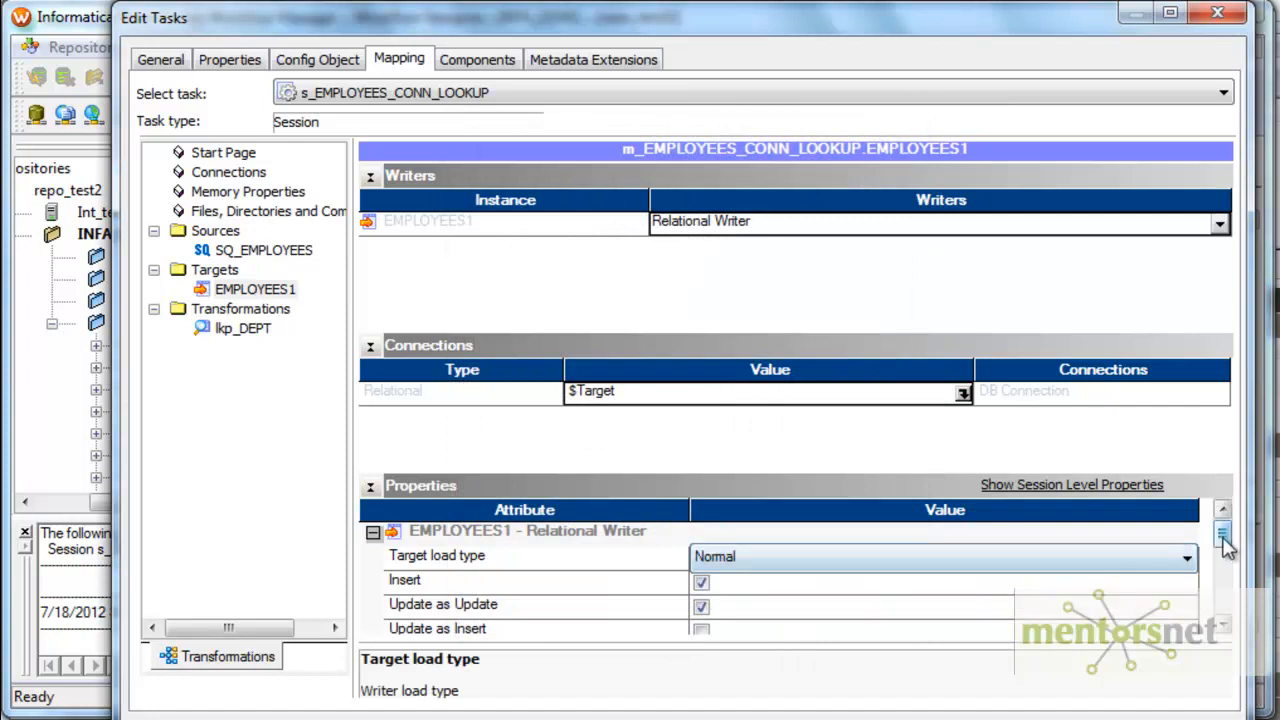
scroll("down", 3)
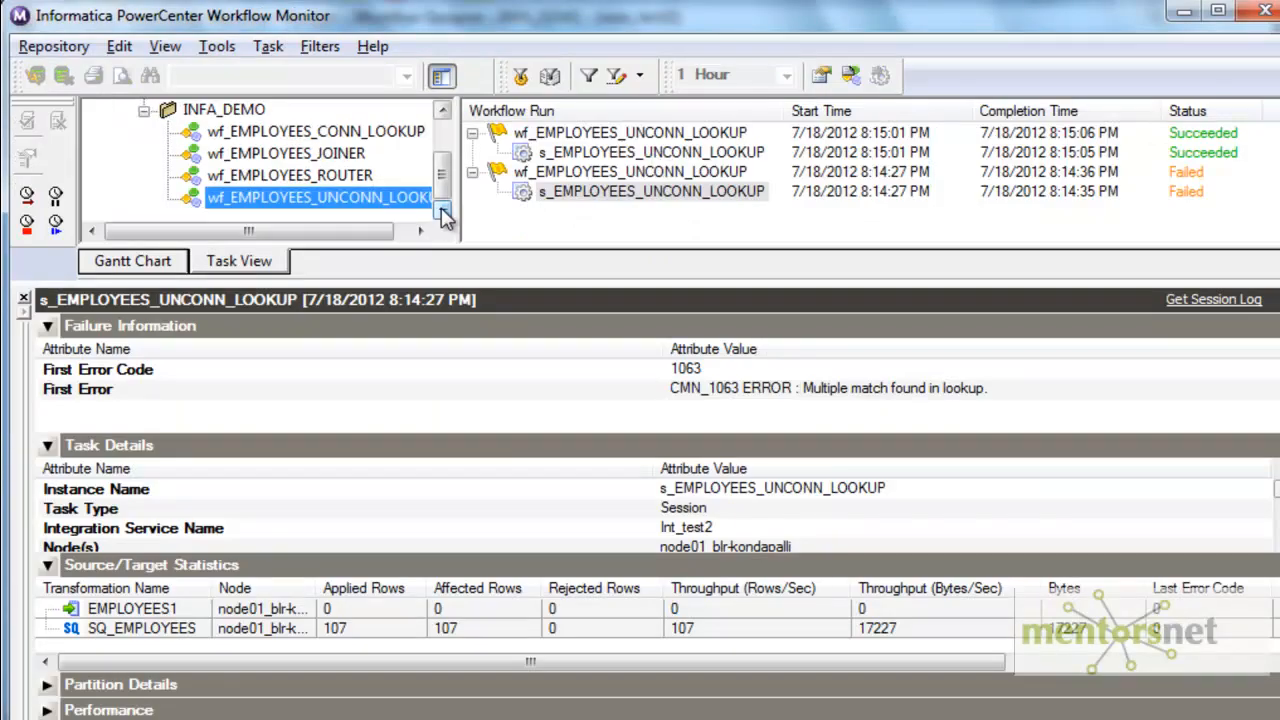
View the wf_EMPLOYEES_CONN_LOOKUP run and its s_EMPLOYEES_CONN_LOOKUP session status
left_click(315, 131)
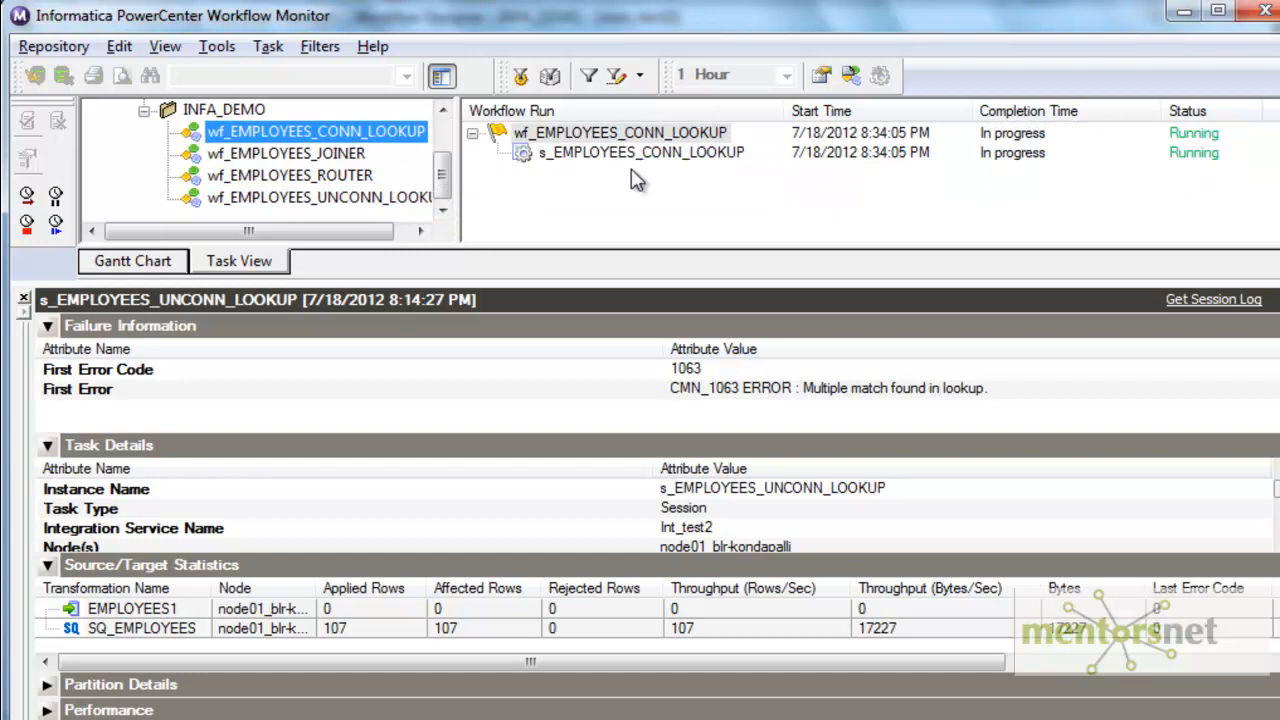
left_click(642, 152)
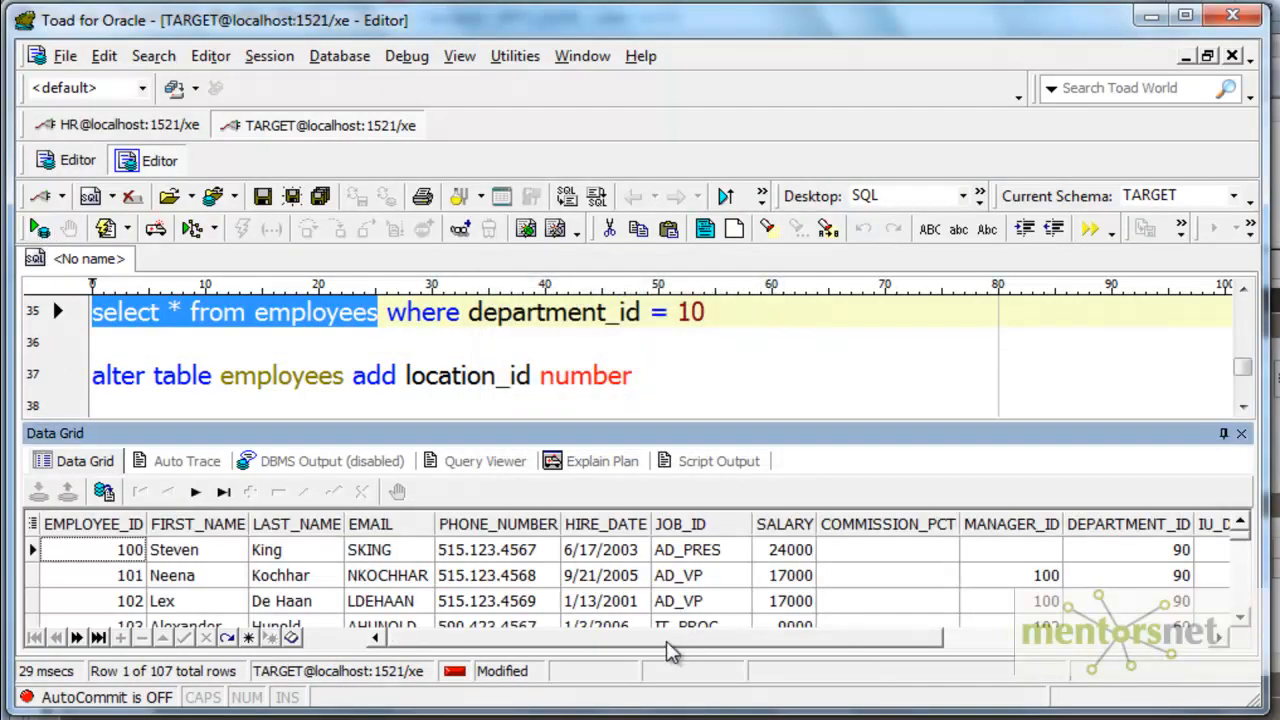
Inspect DEPT_NAME (Executive) and LOCATION_ID values in the target employees rows
double_click(1070, 549)
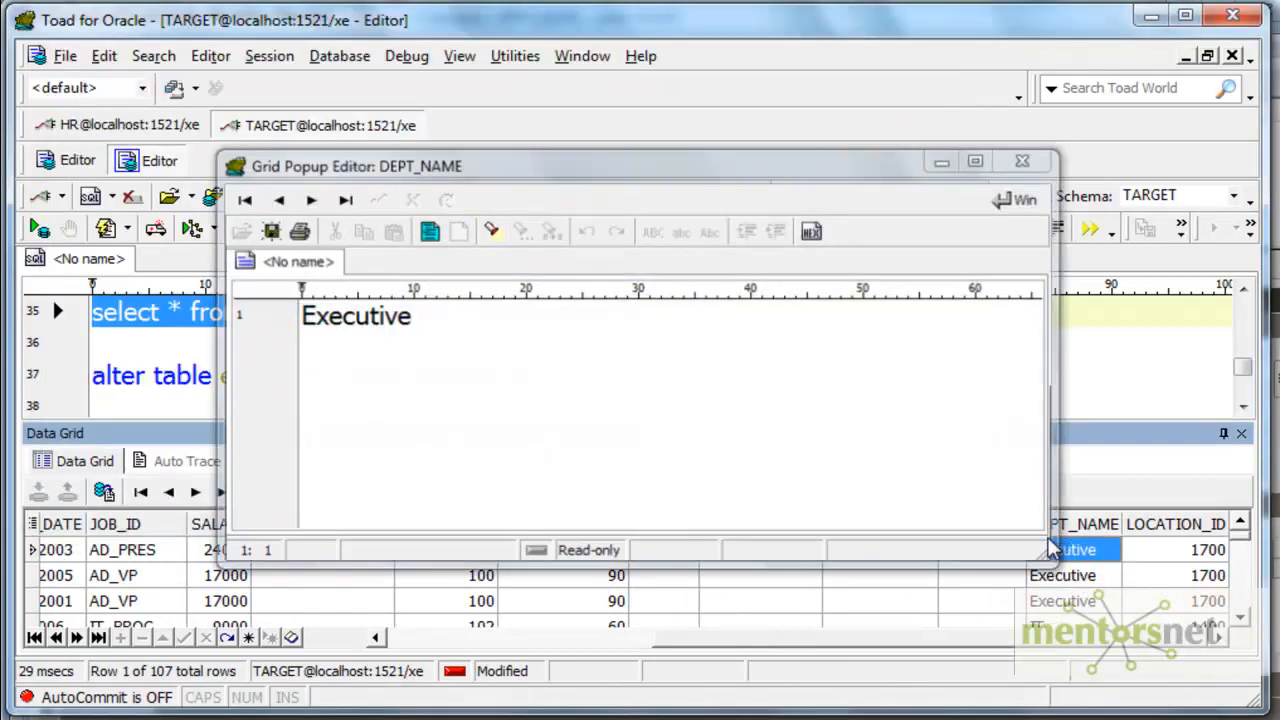
left_click(1022, 161)
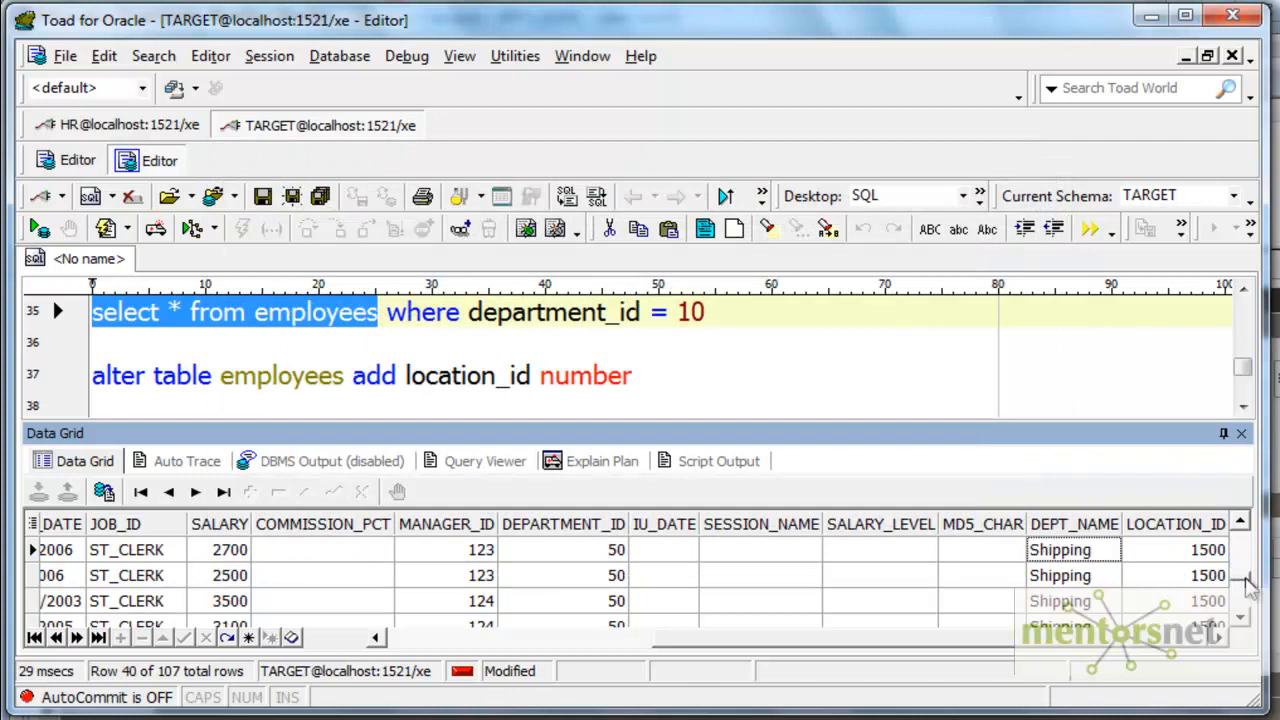
scroll("down", 3)
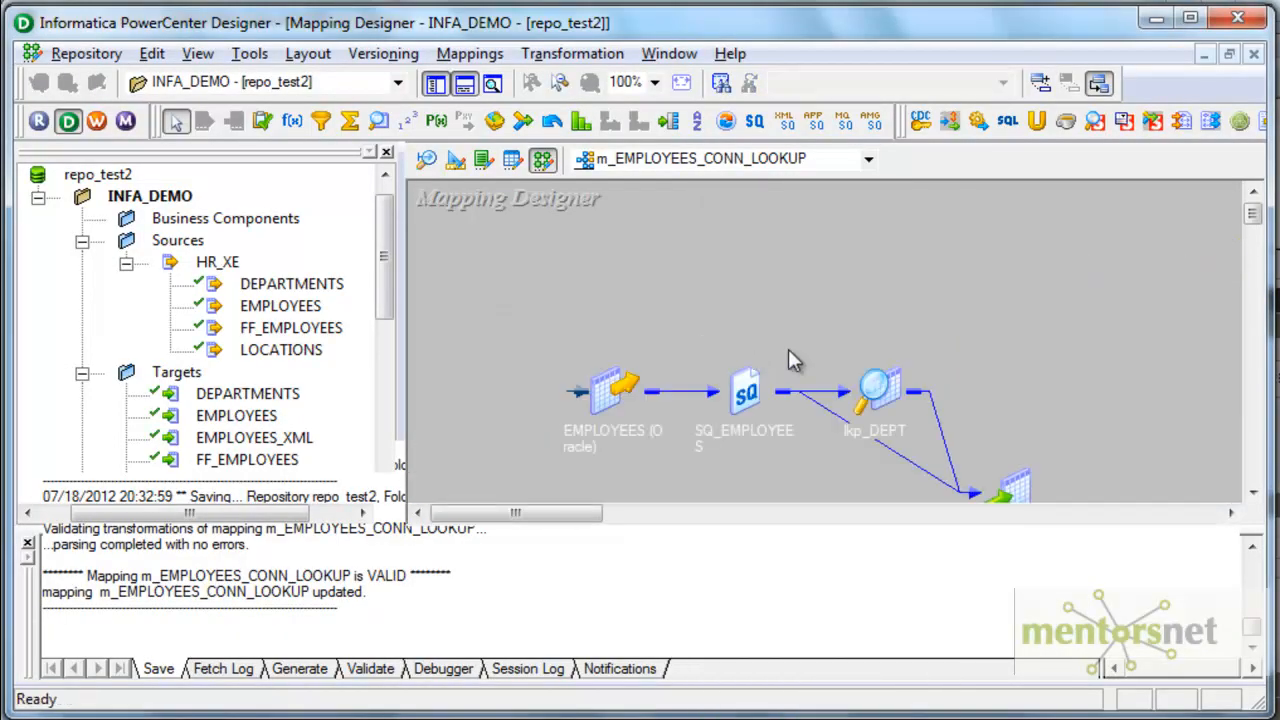
scroll("down", 3)
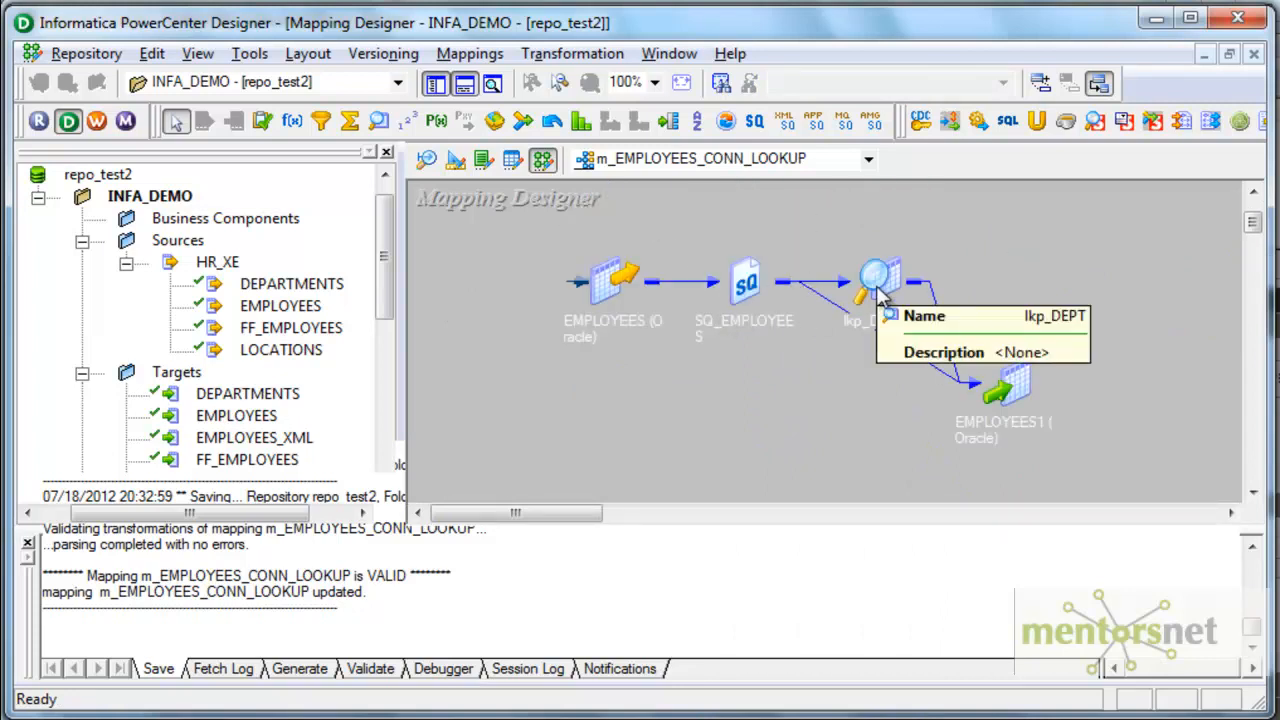
mouse_move(808, 298)
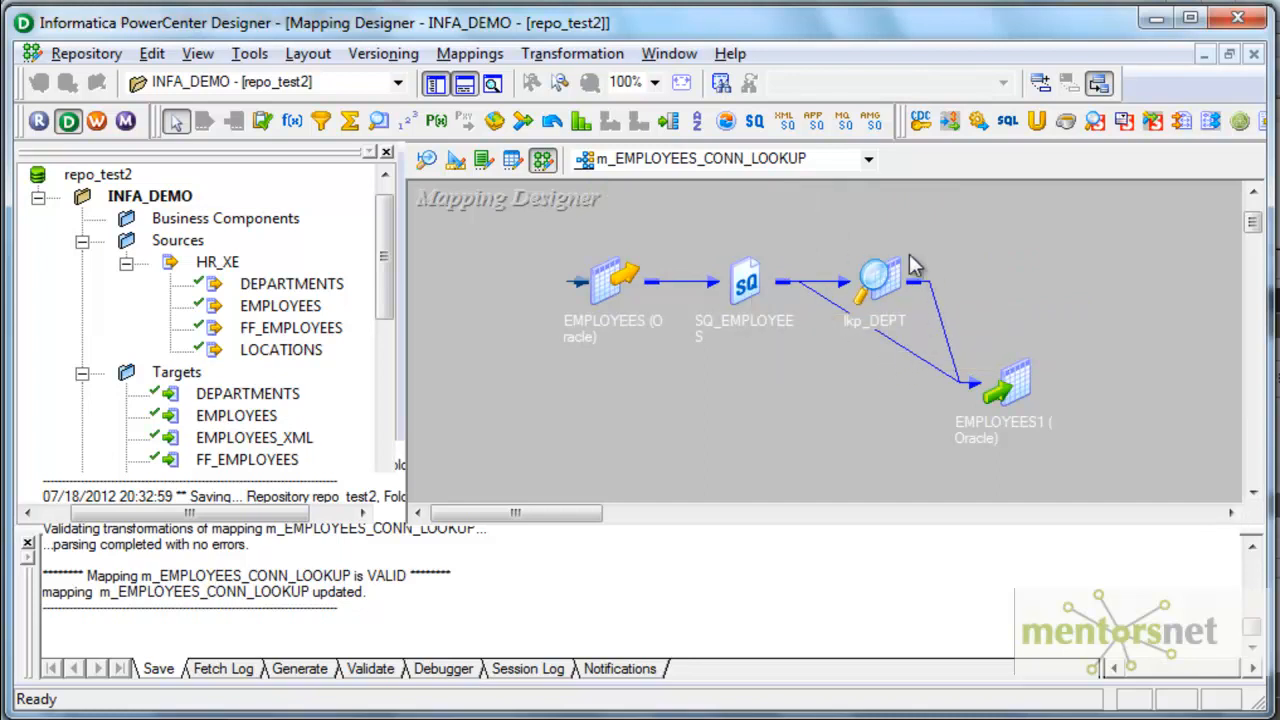
mouse_move(520, 228)
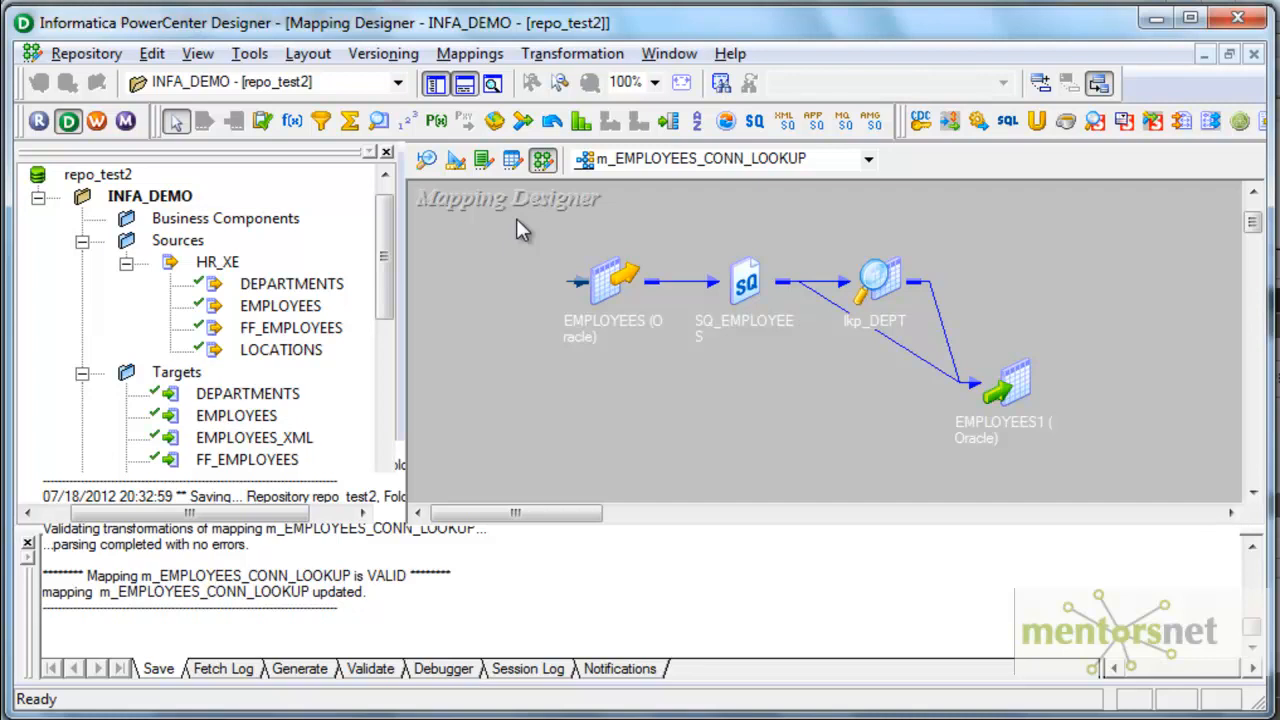
mouse_move(558, 242)
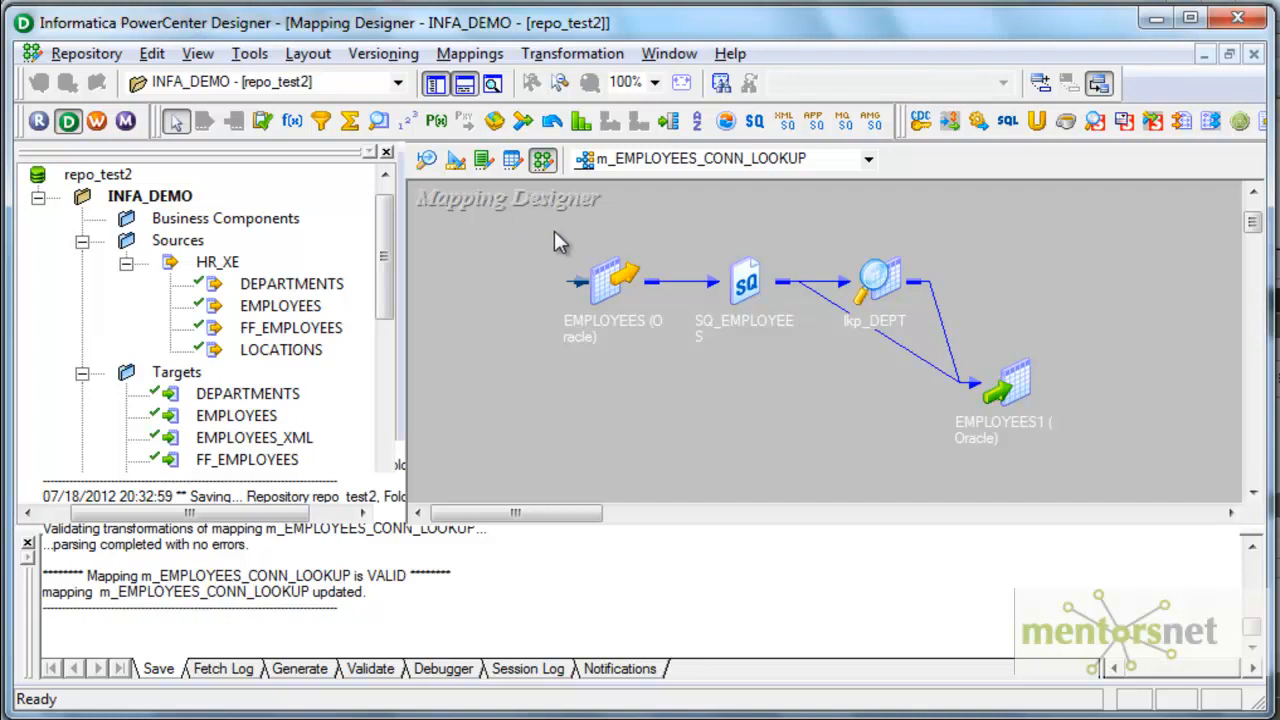